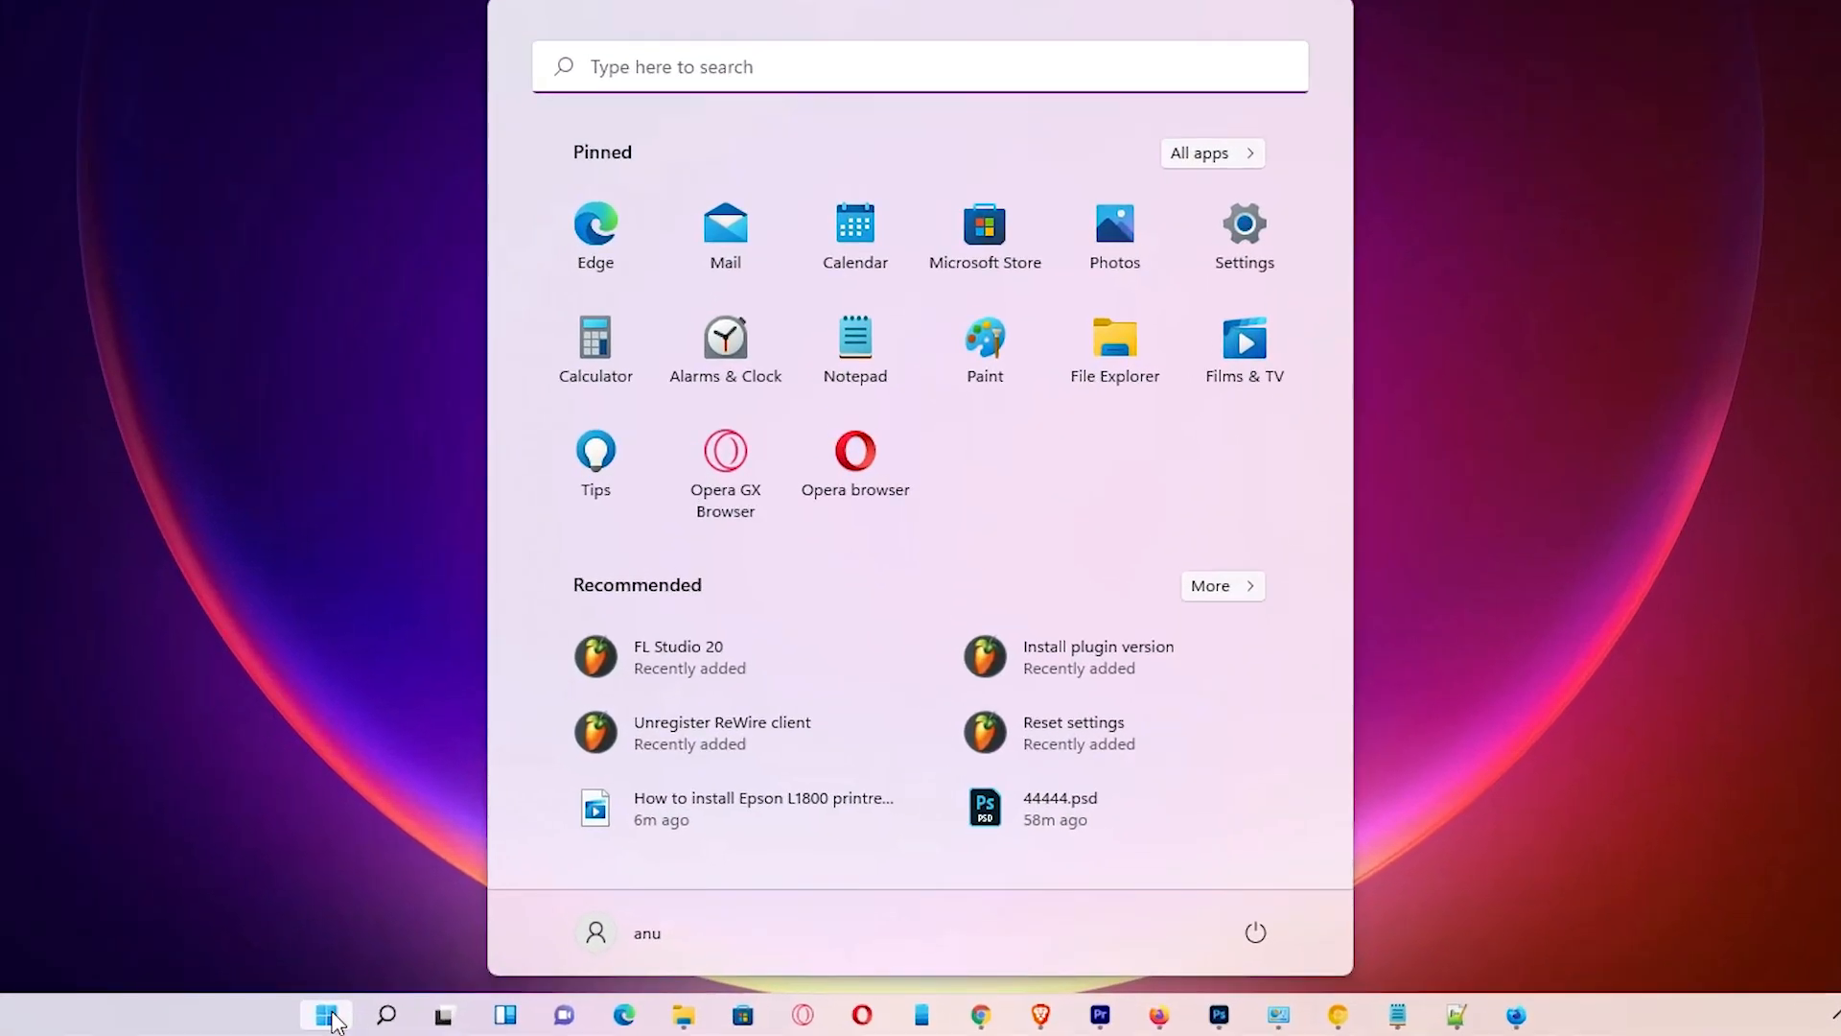
Reach System Configuration from Control Panel's Windows Tools via a Start search for 'co'.
text(co)
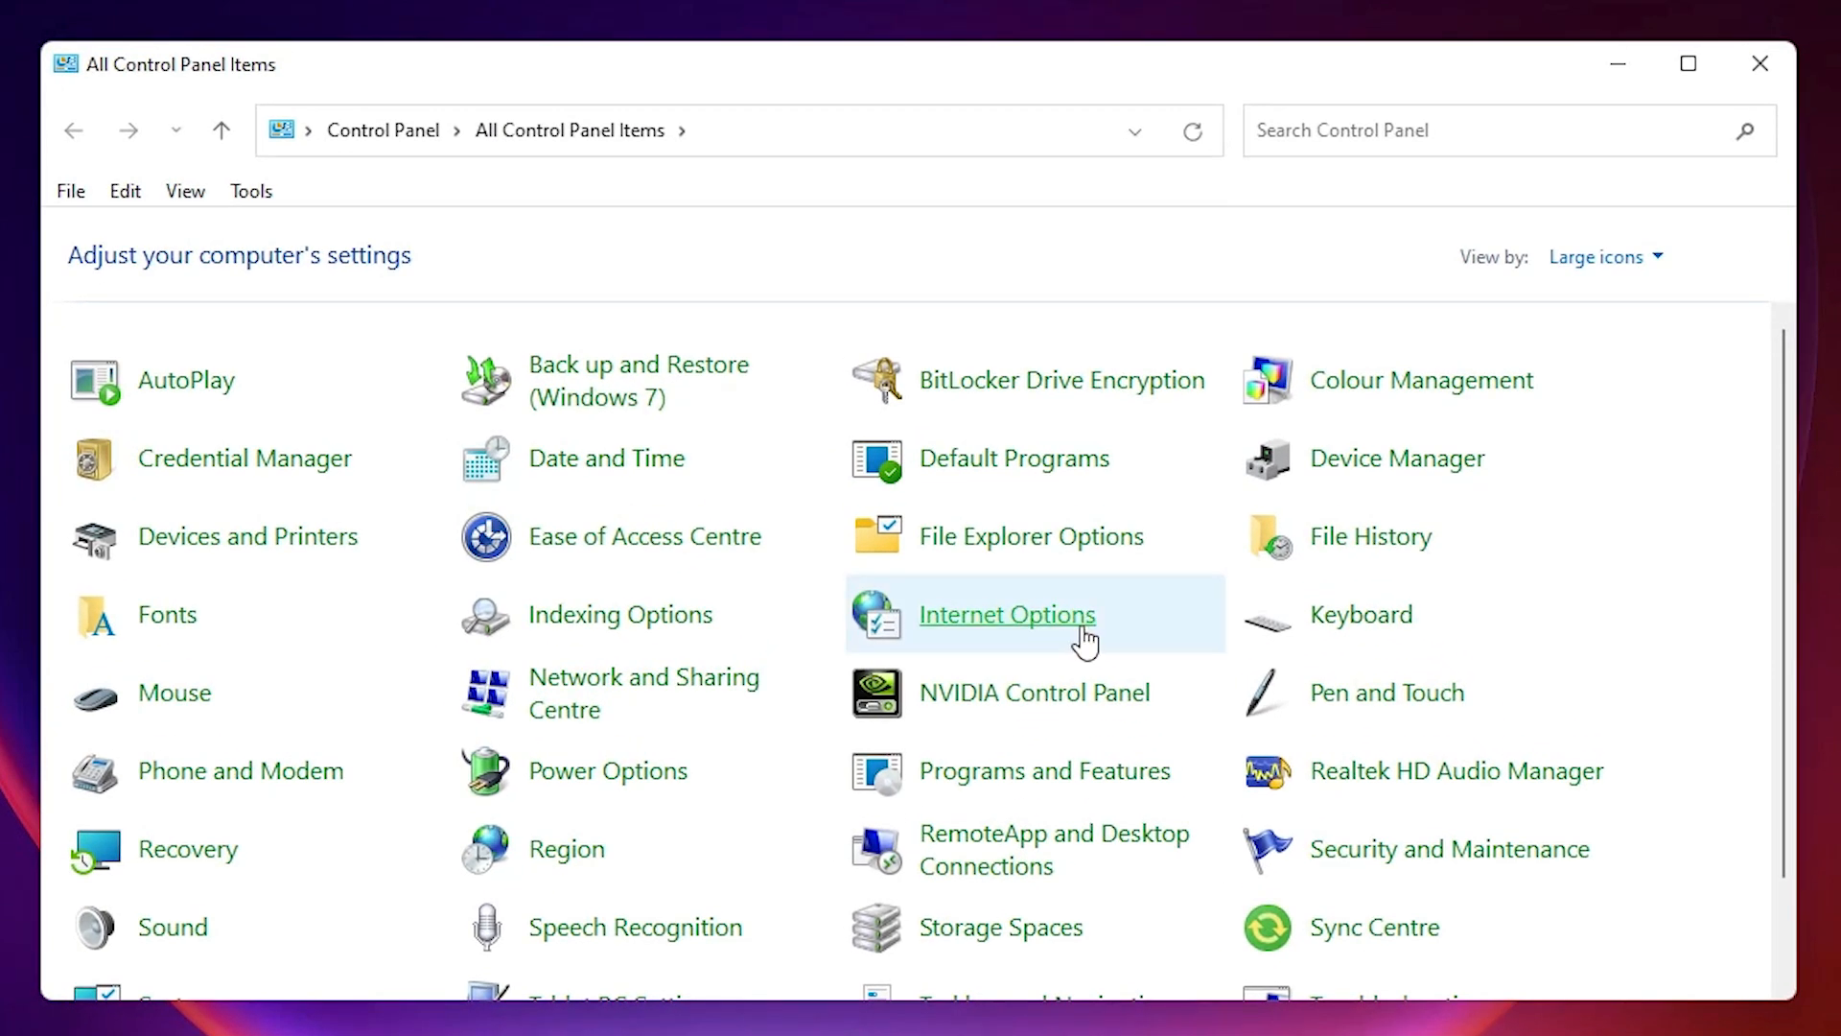
scroll(down, 3)
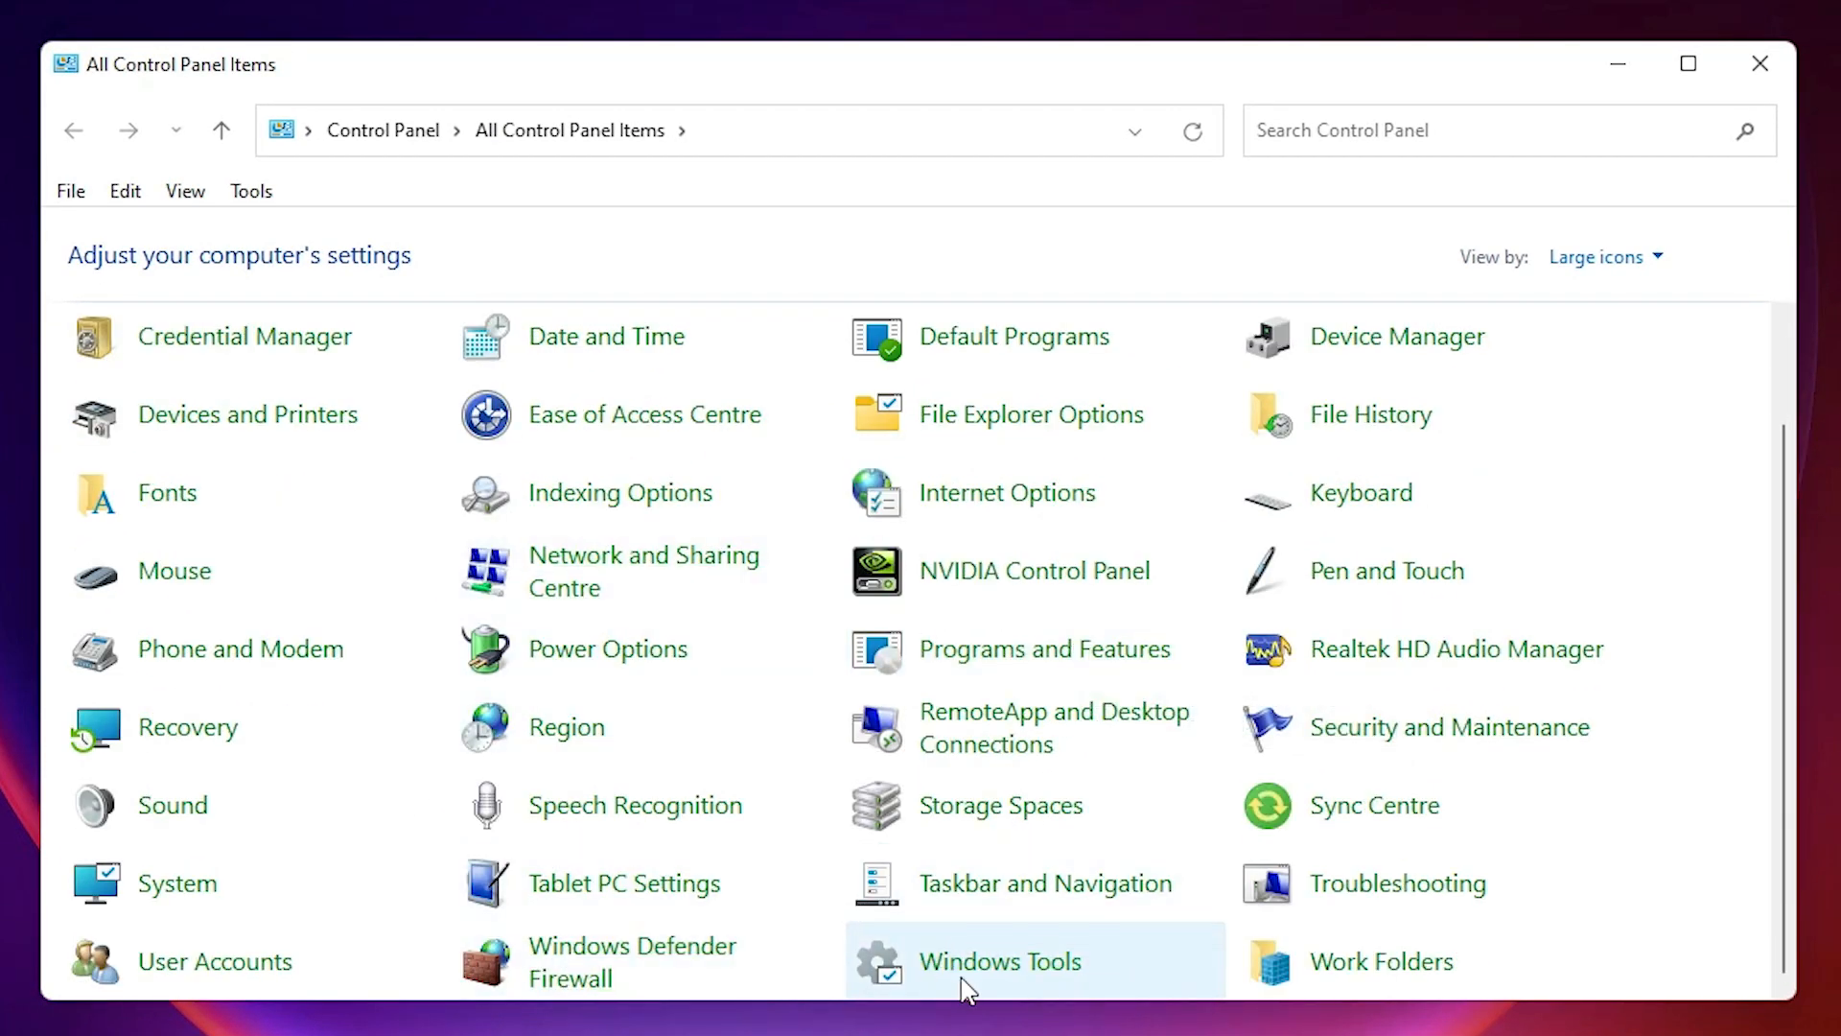
mouse_move(1002, 961)
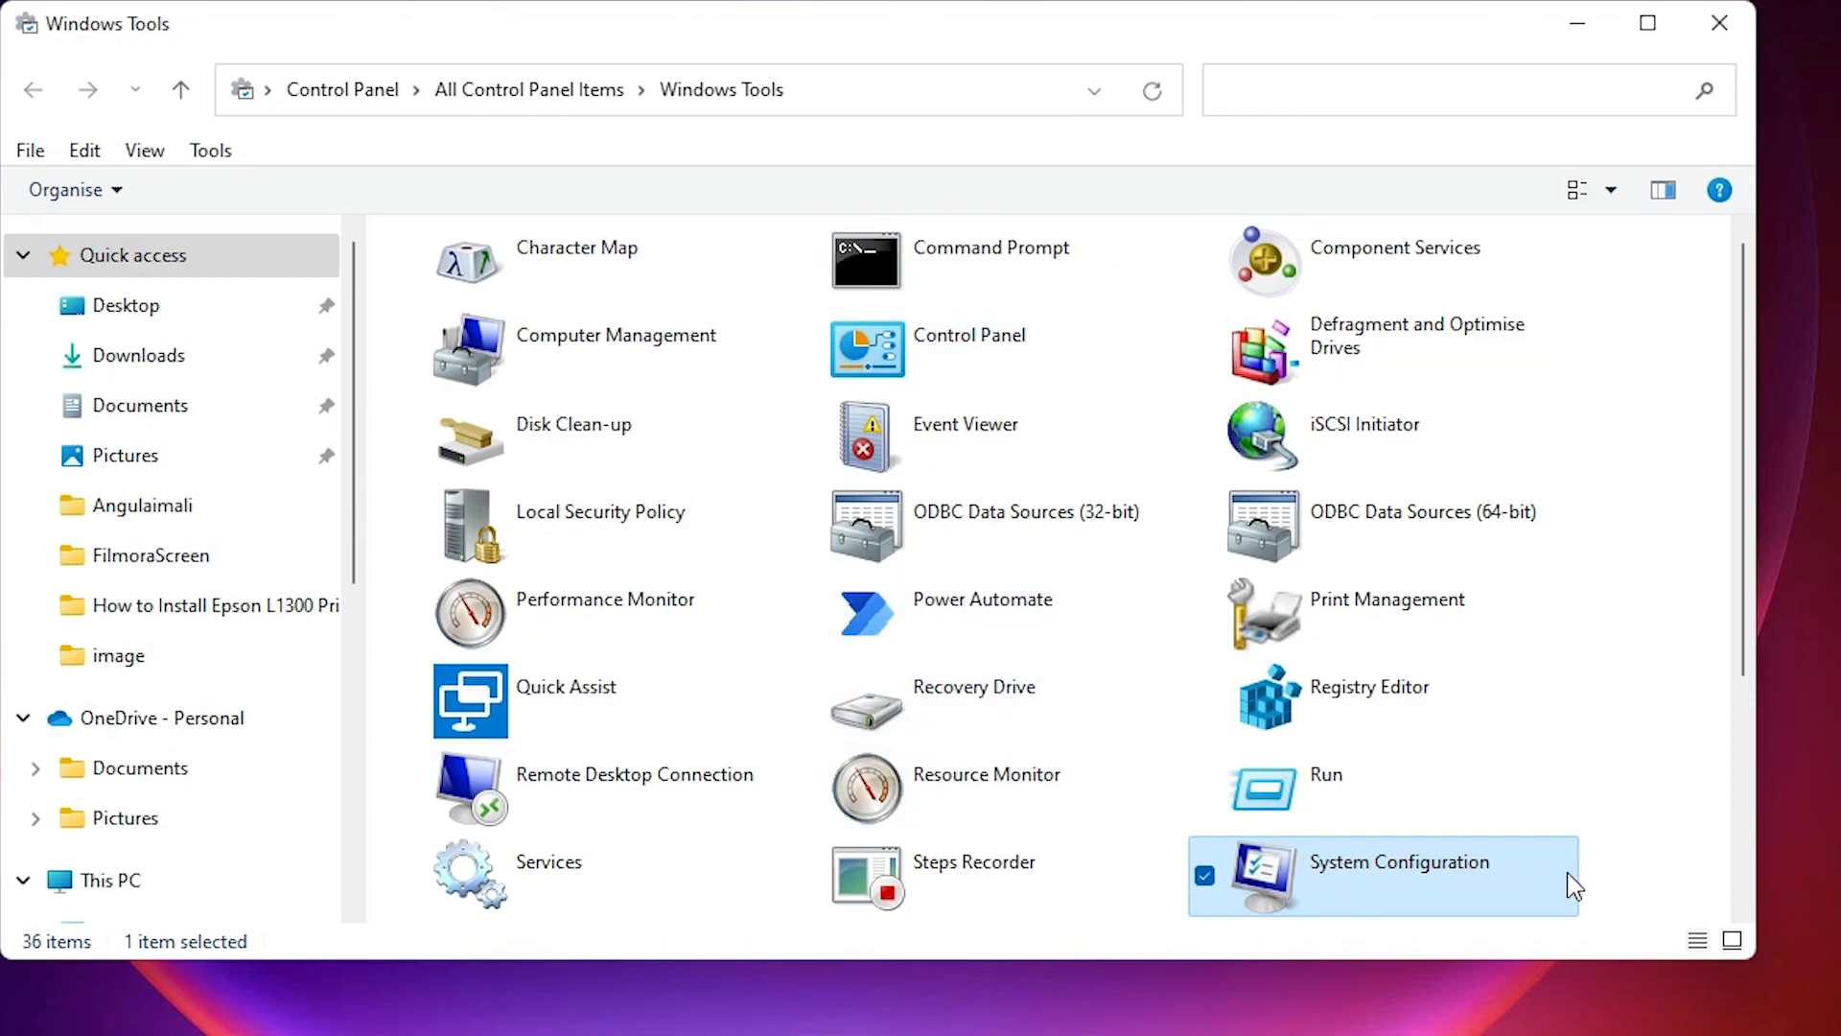
mouse_move(1419, 890)
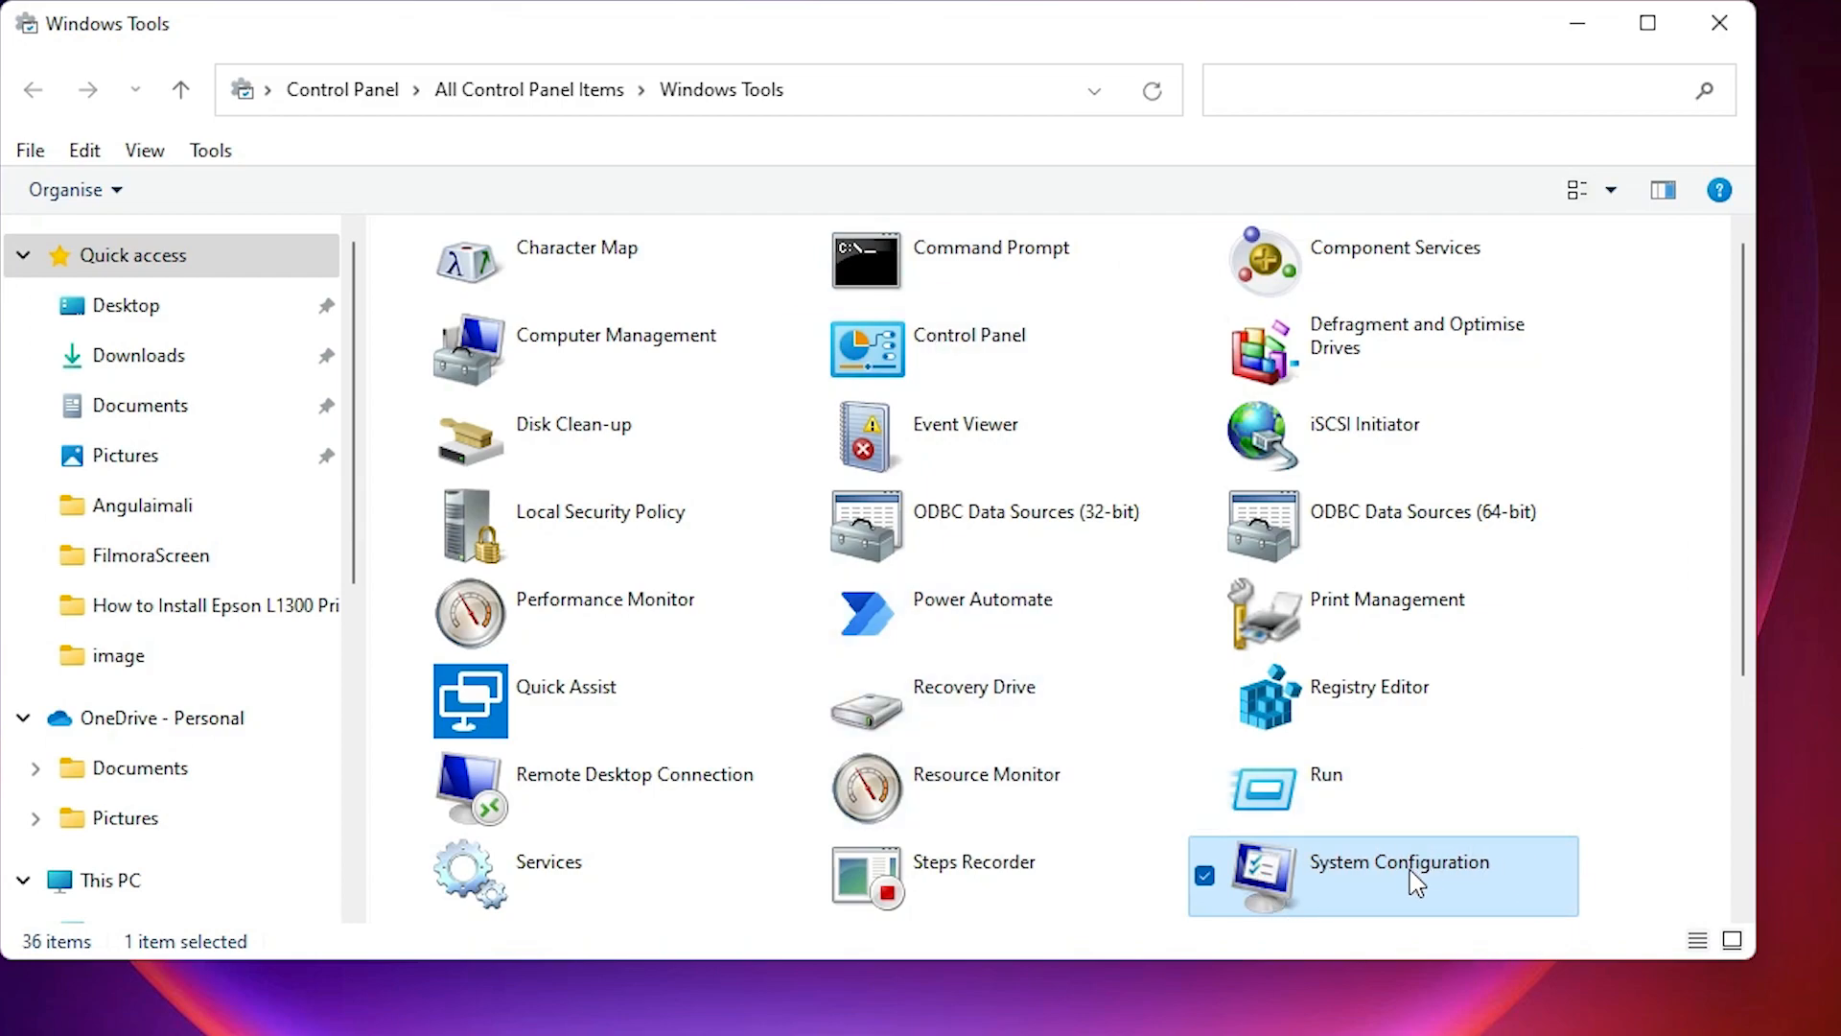
double_click(1399, 874)
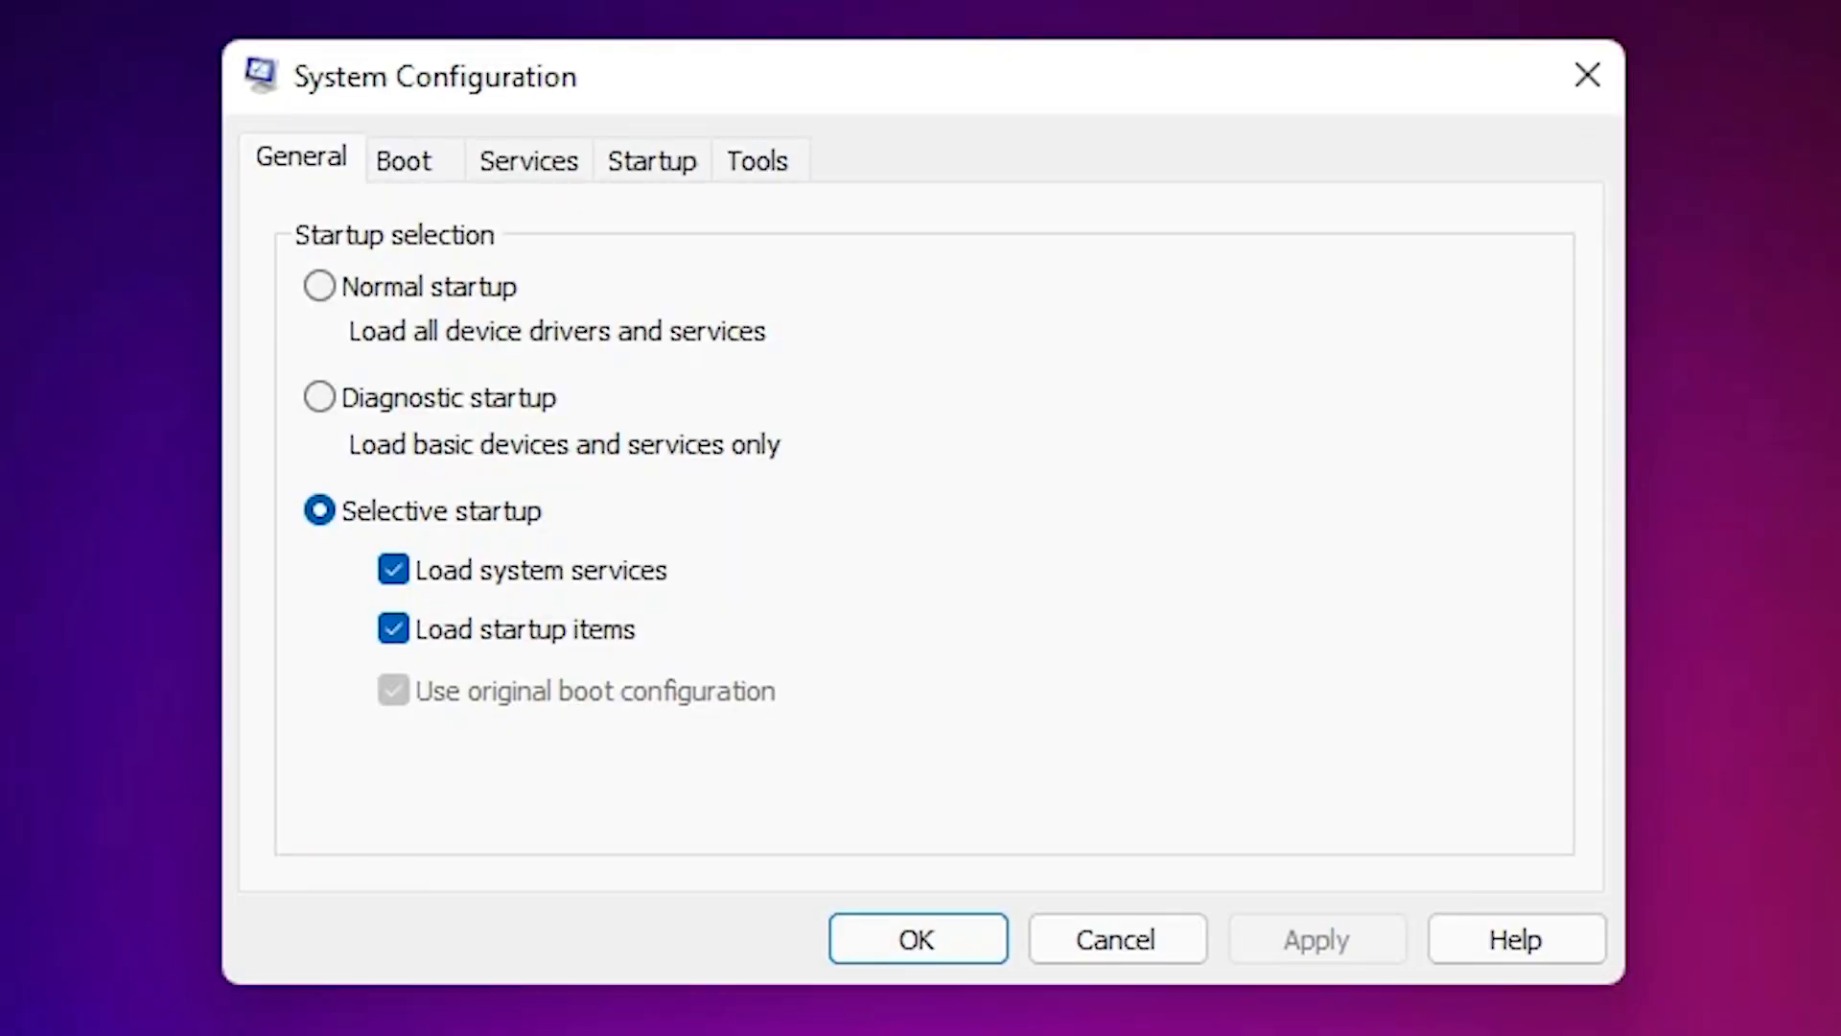
mouse_move(562, 326)
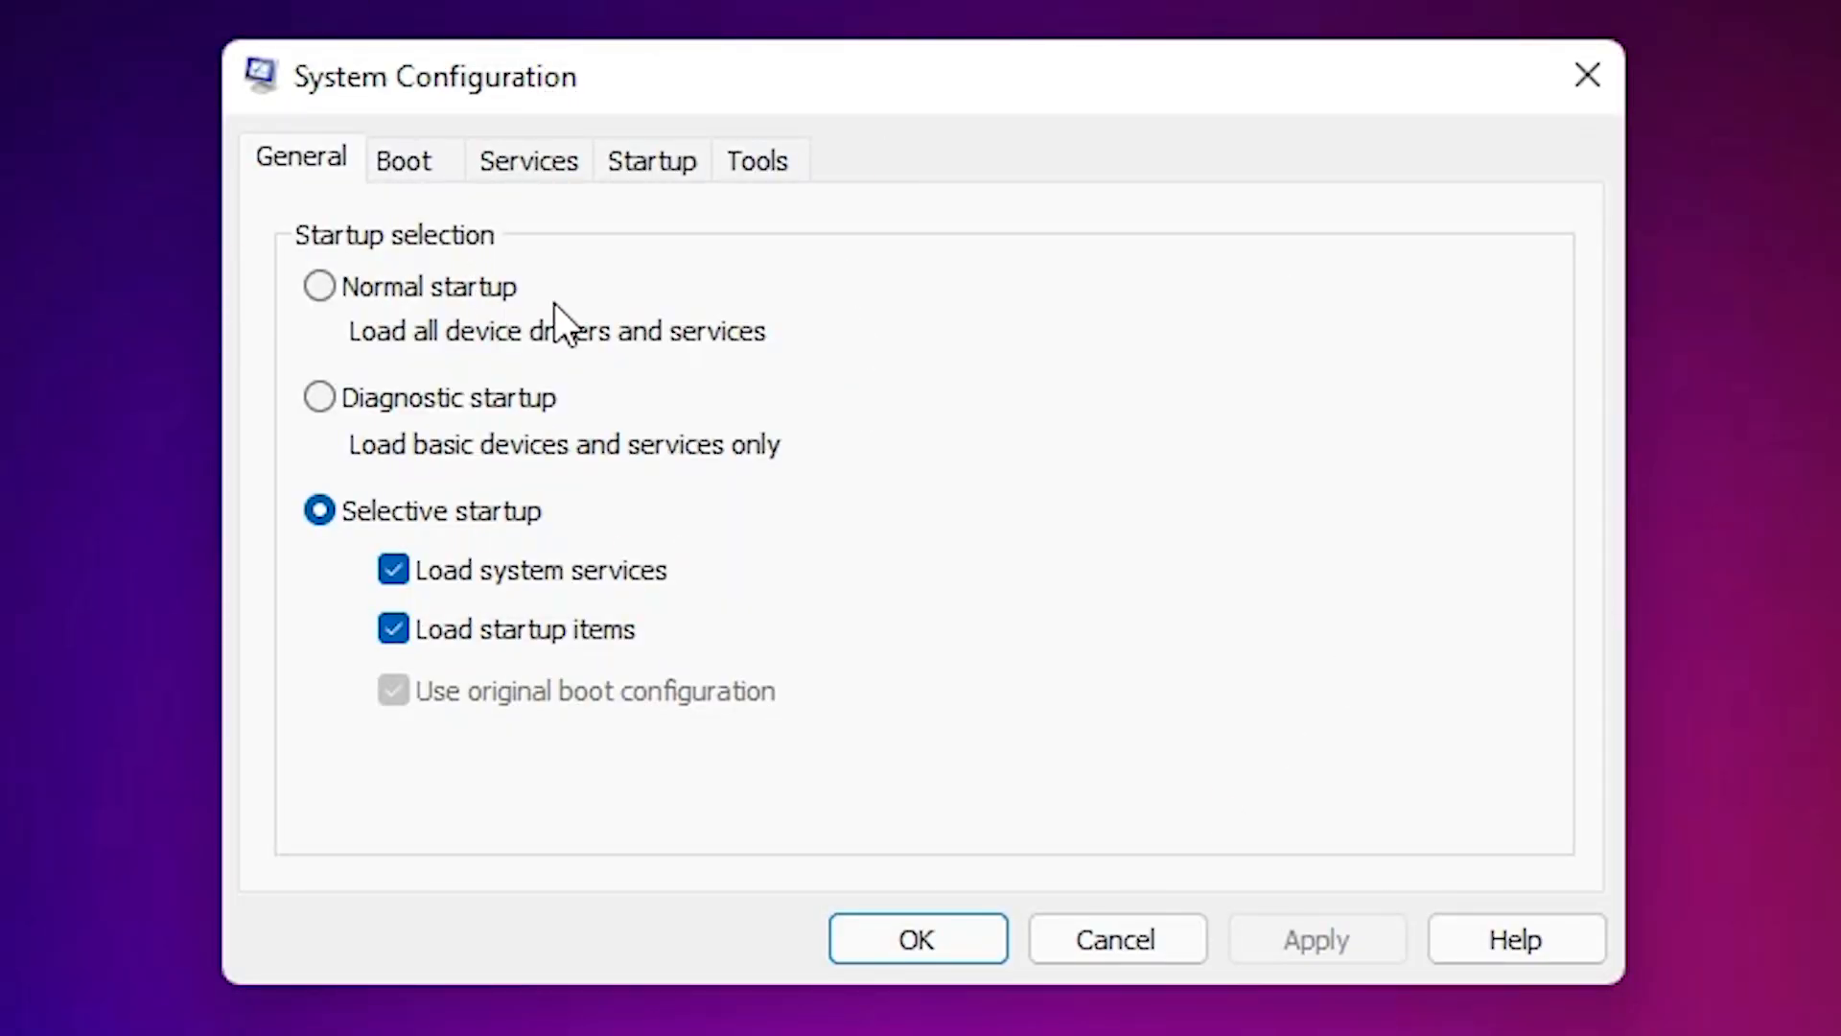
mouse_move(757, 111)
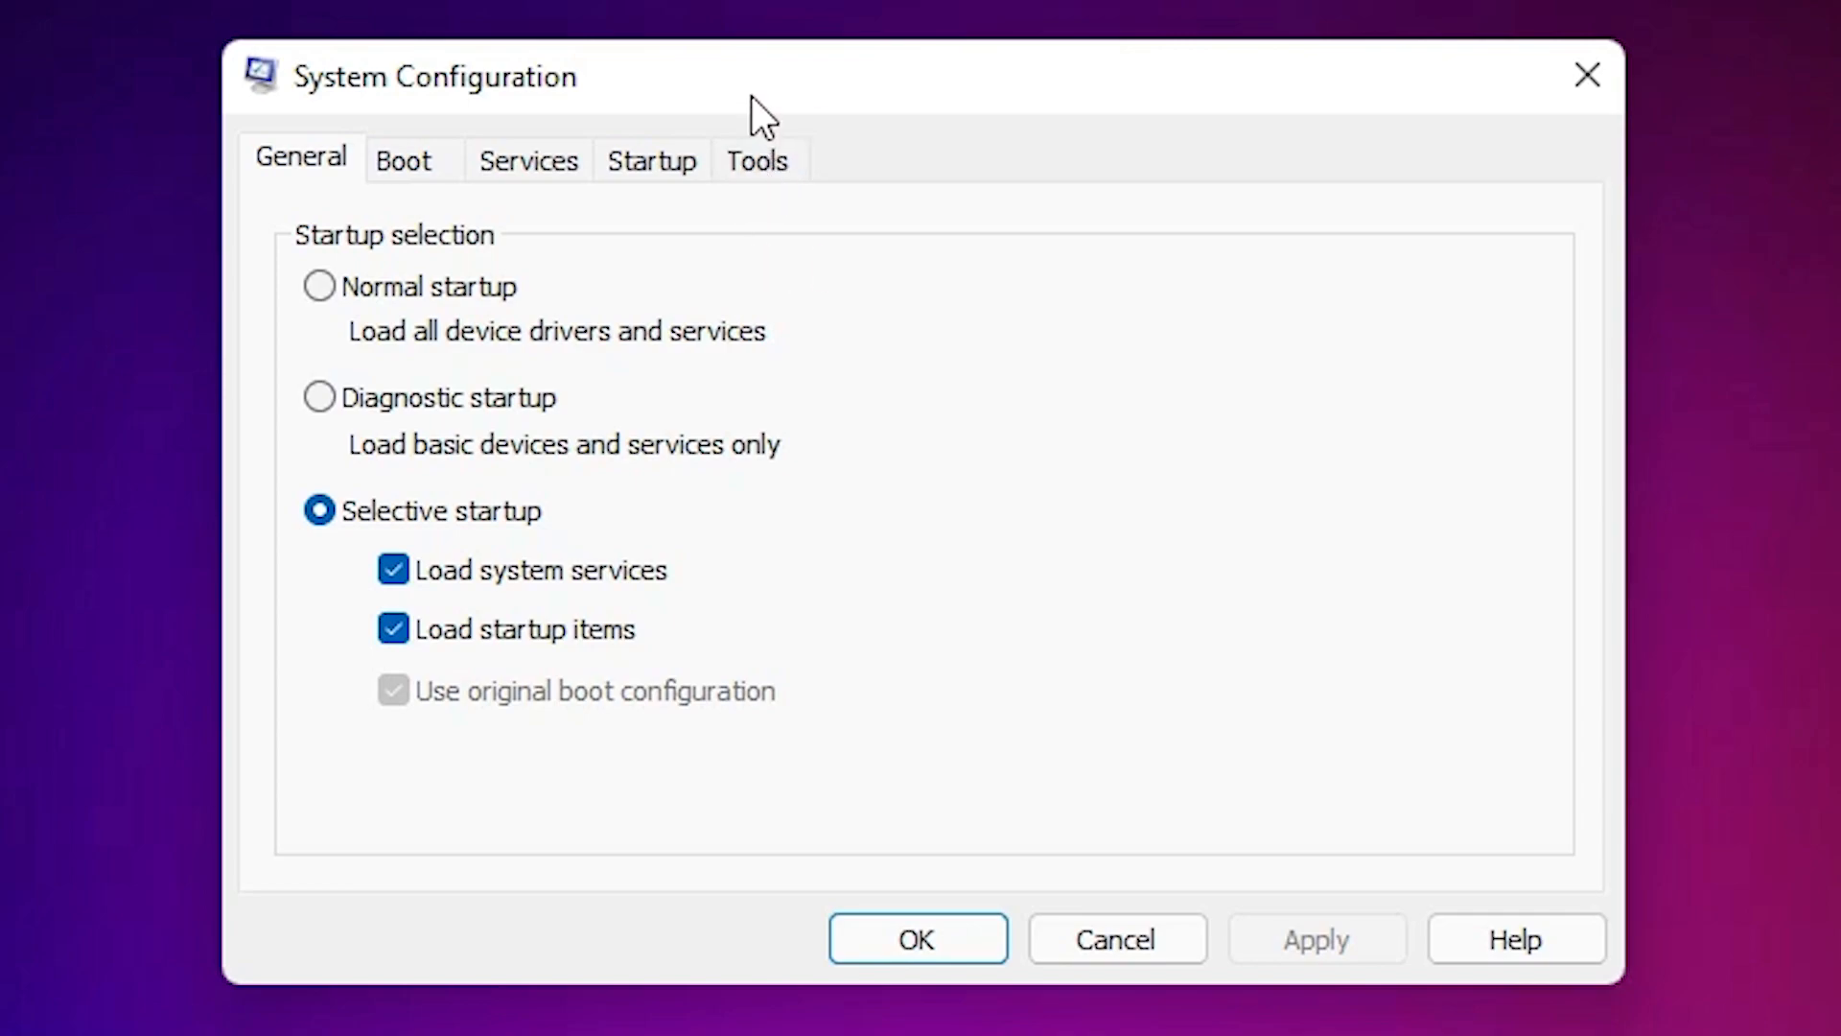
Launch Command Prompt from the System Configuration Tools list.
click(756, 161)
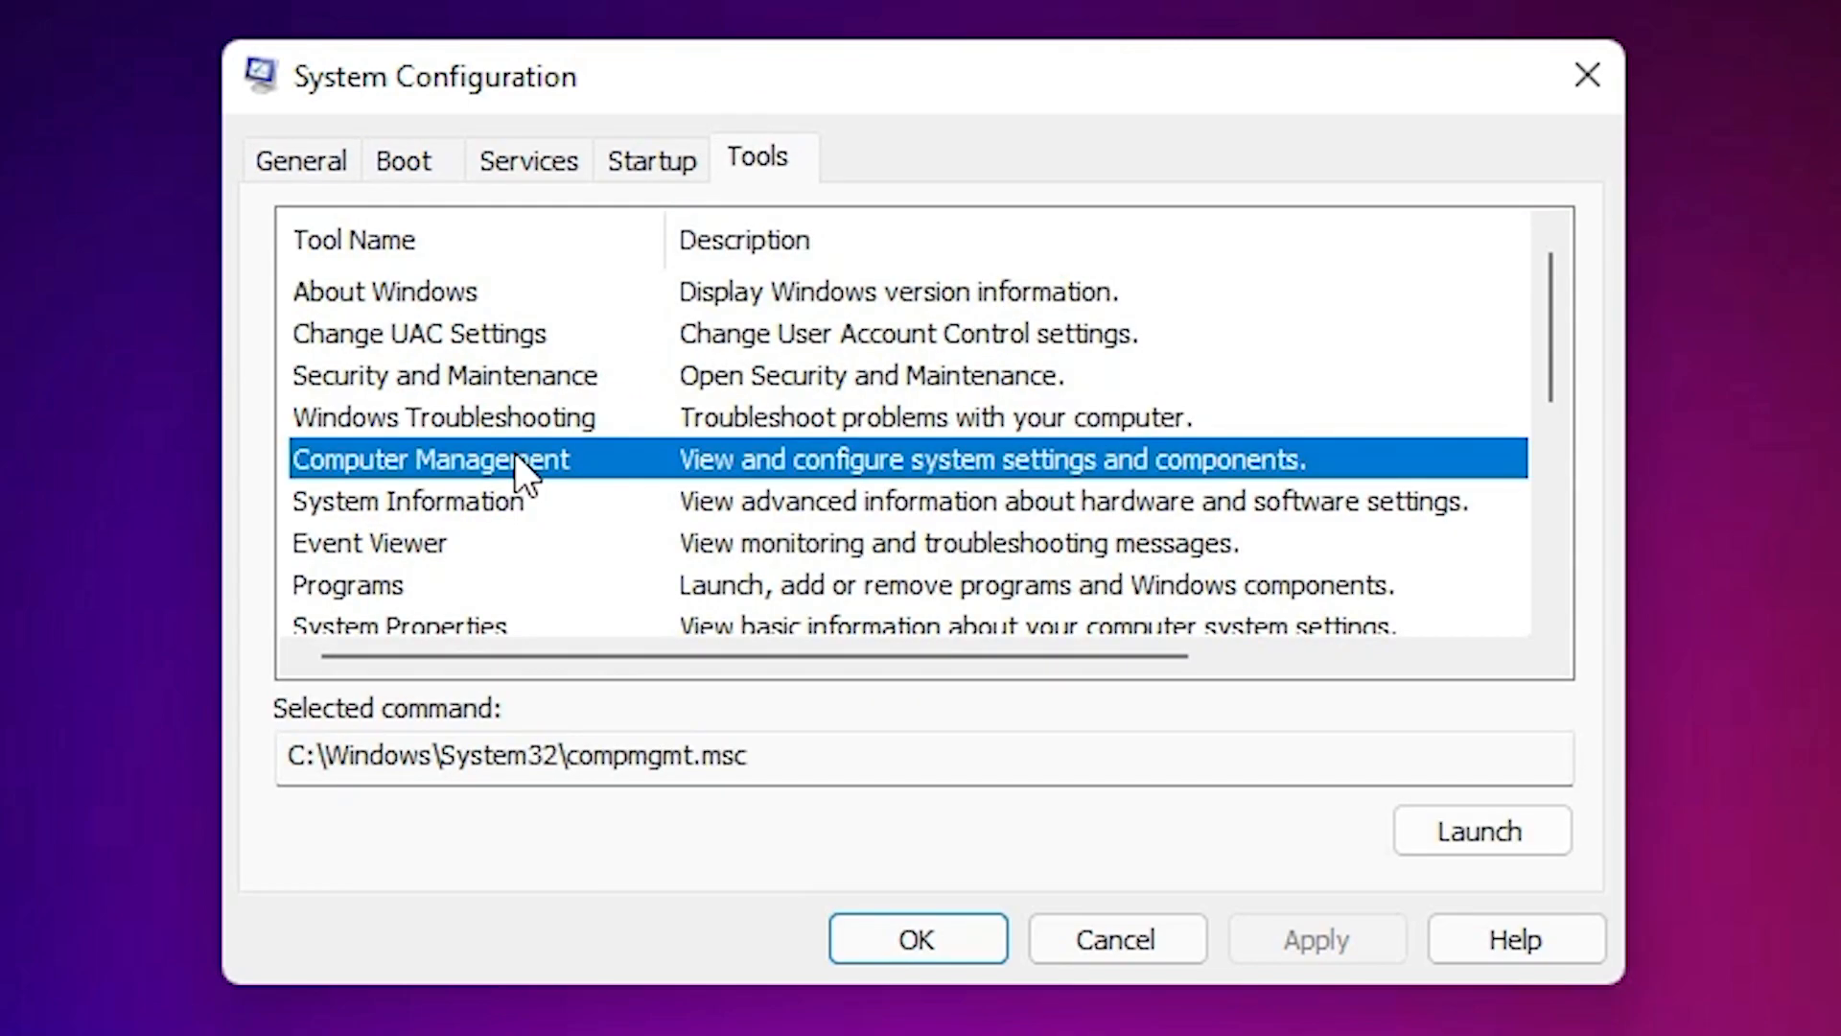
scroll(down, 3)
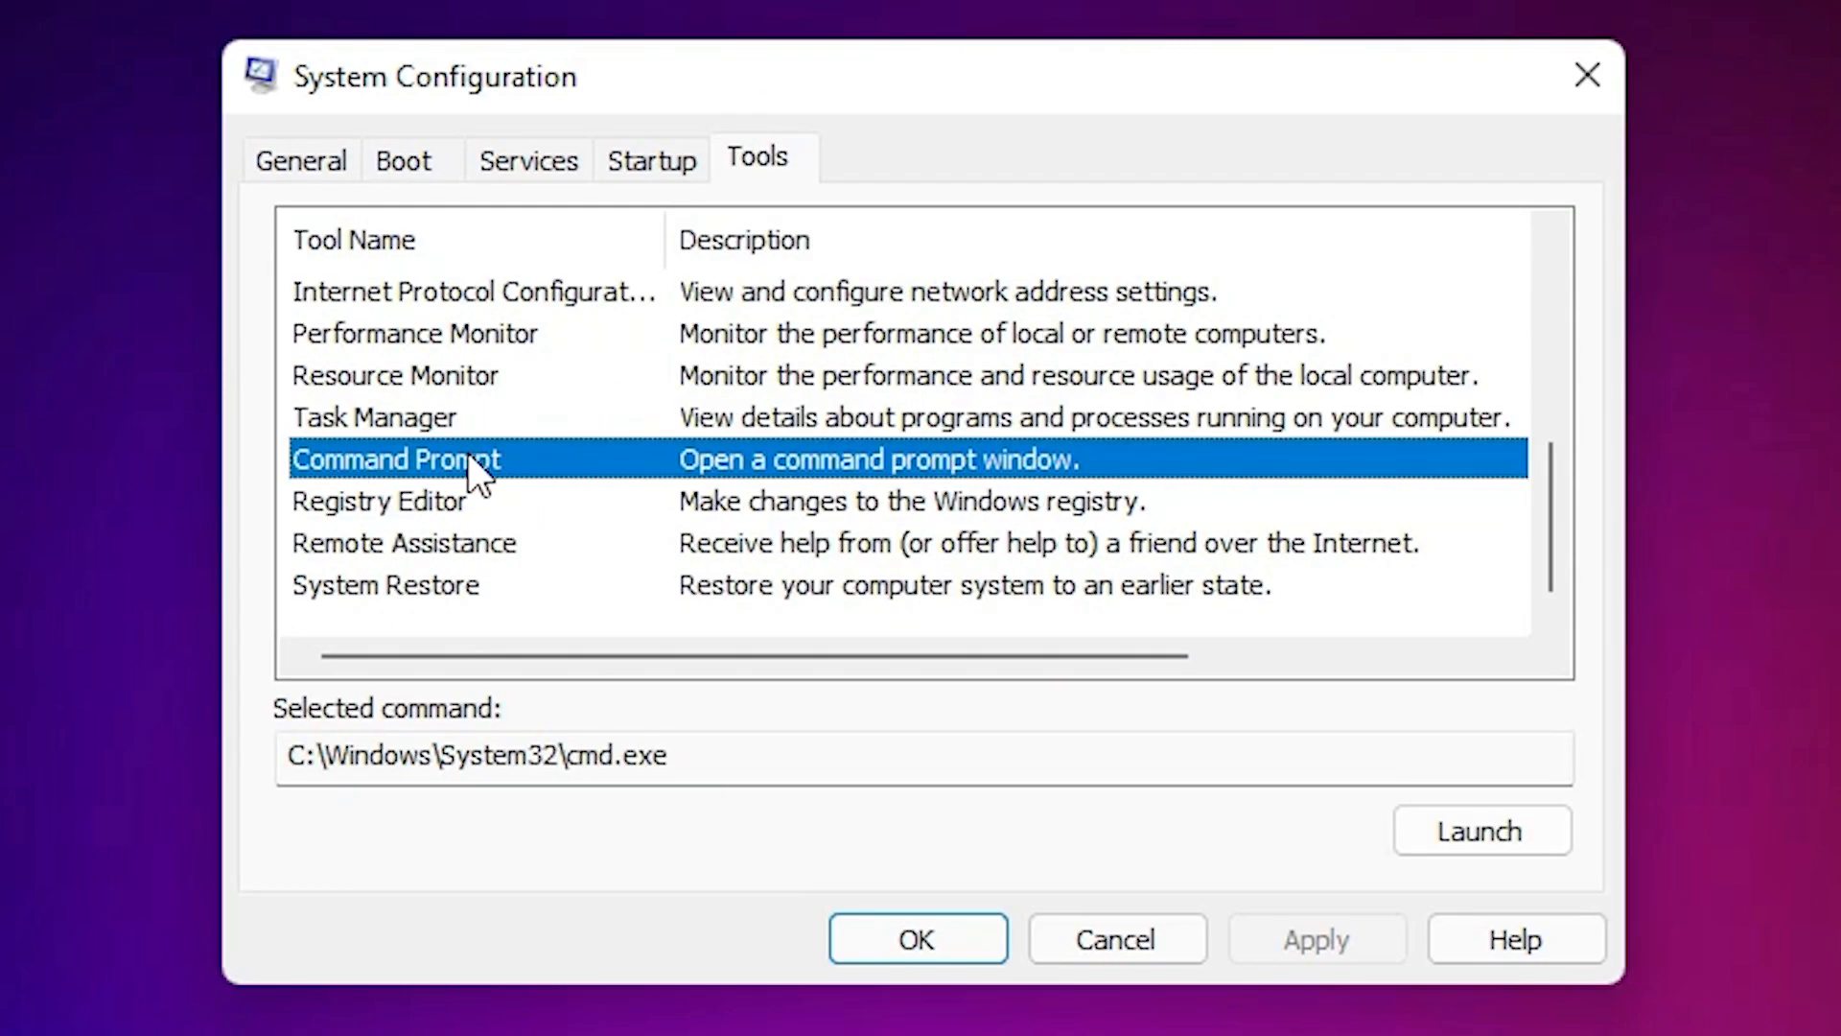
mouse_move(422, 481)
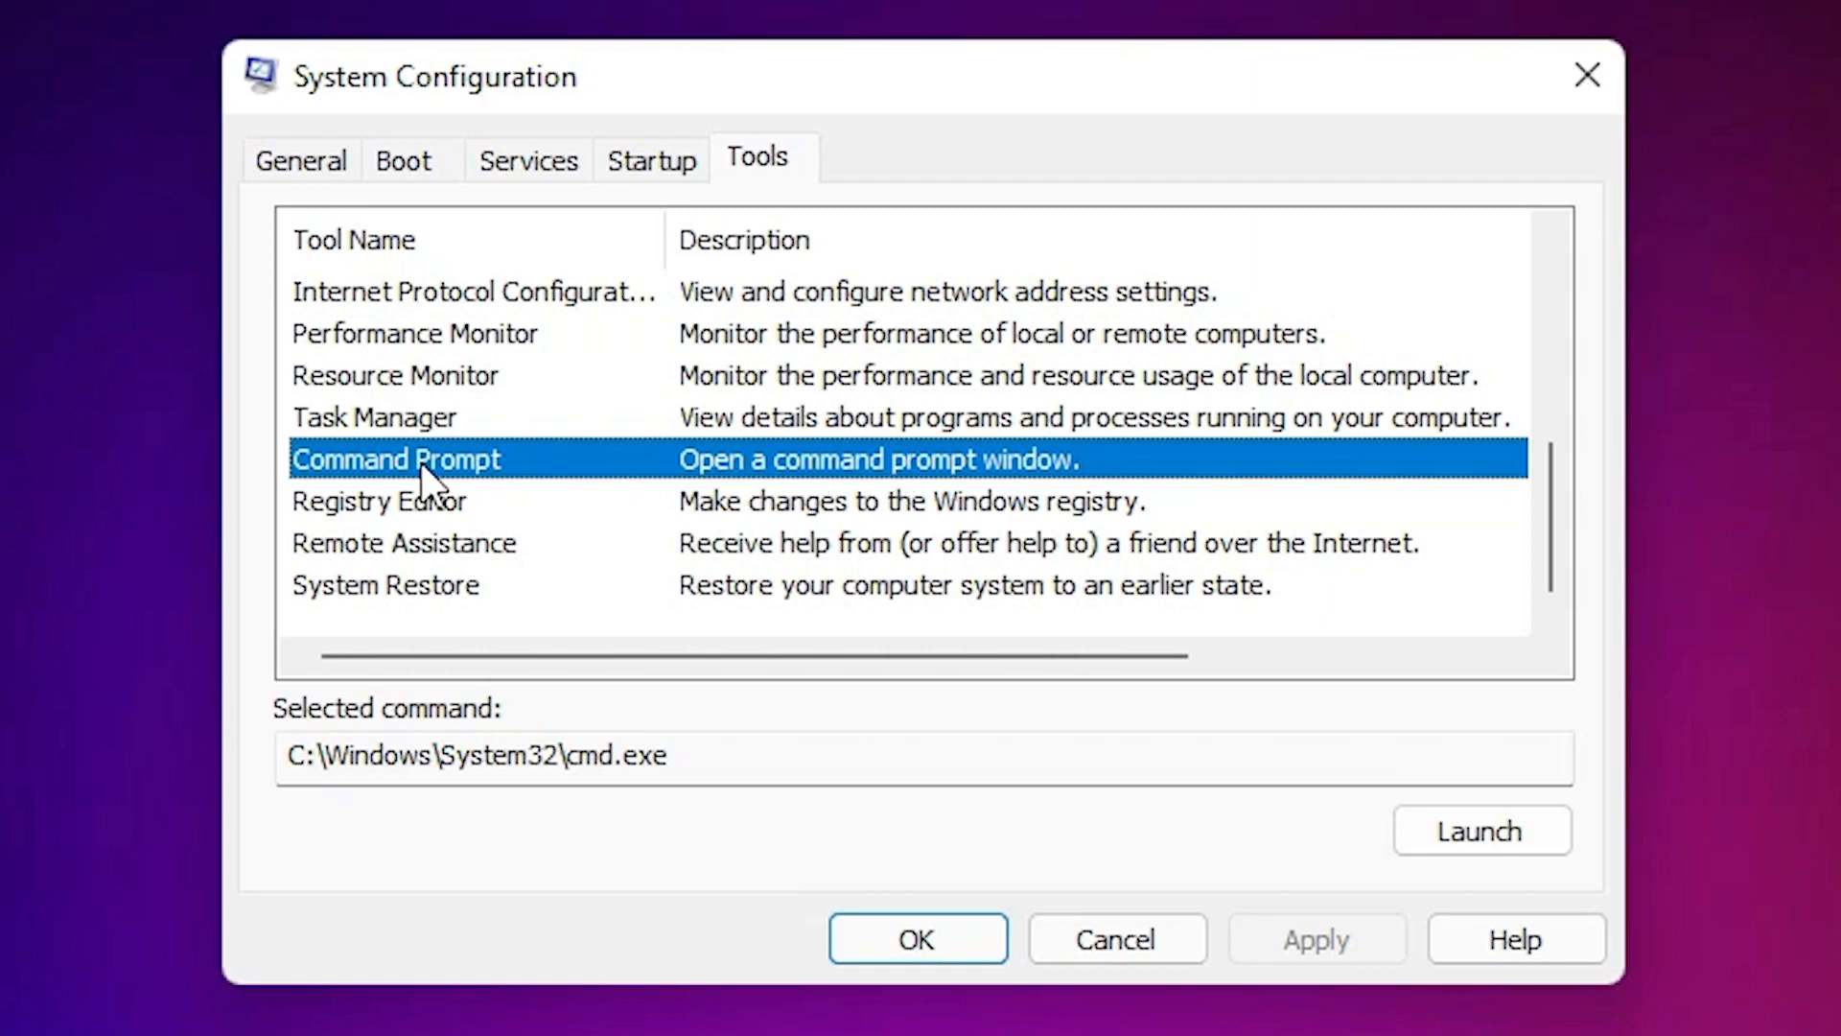
mouse_move(1483, 830)
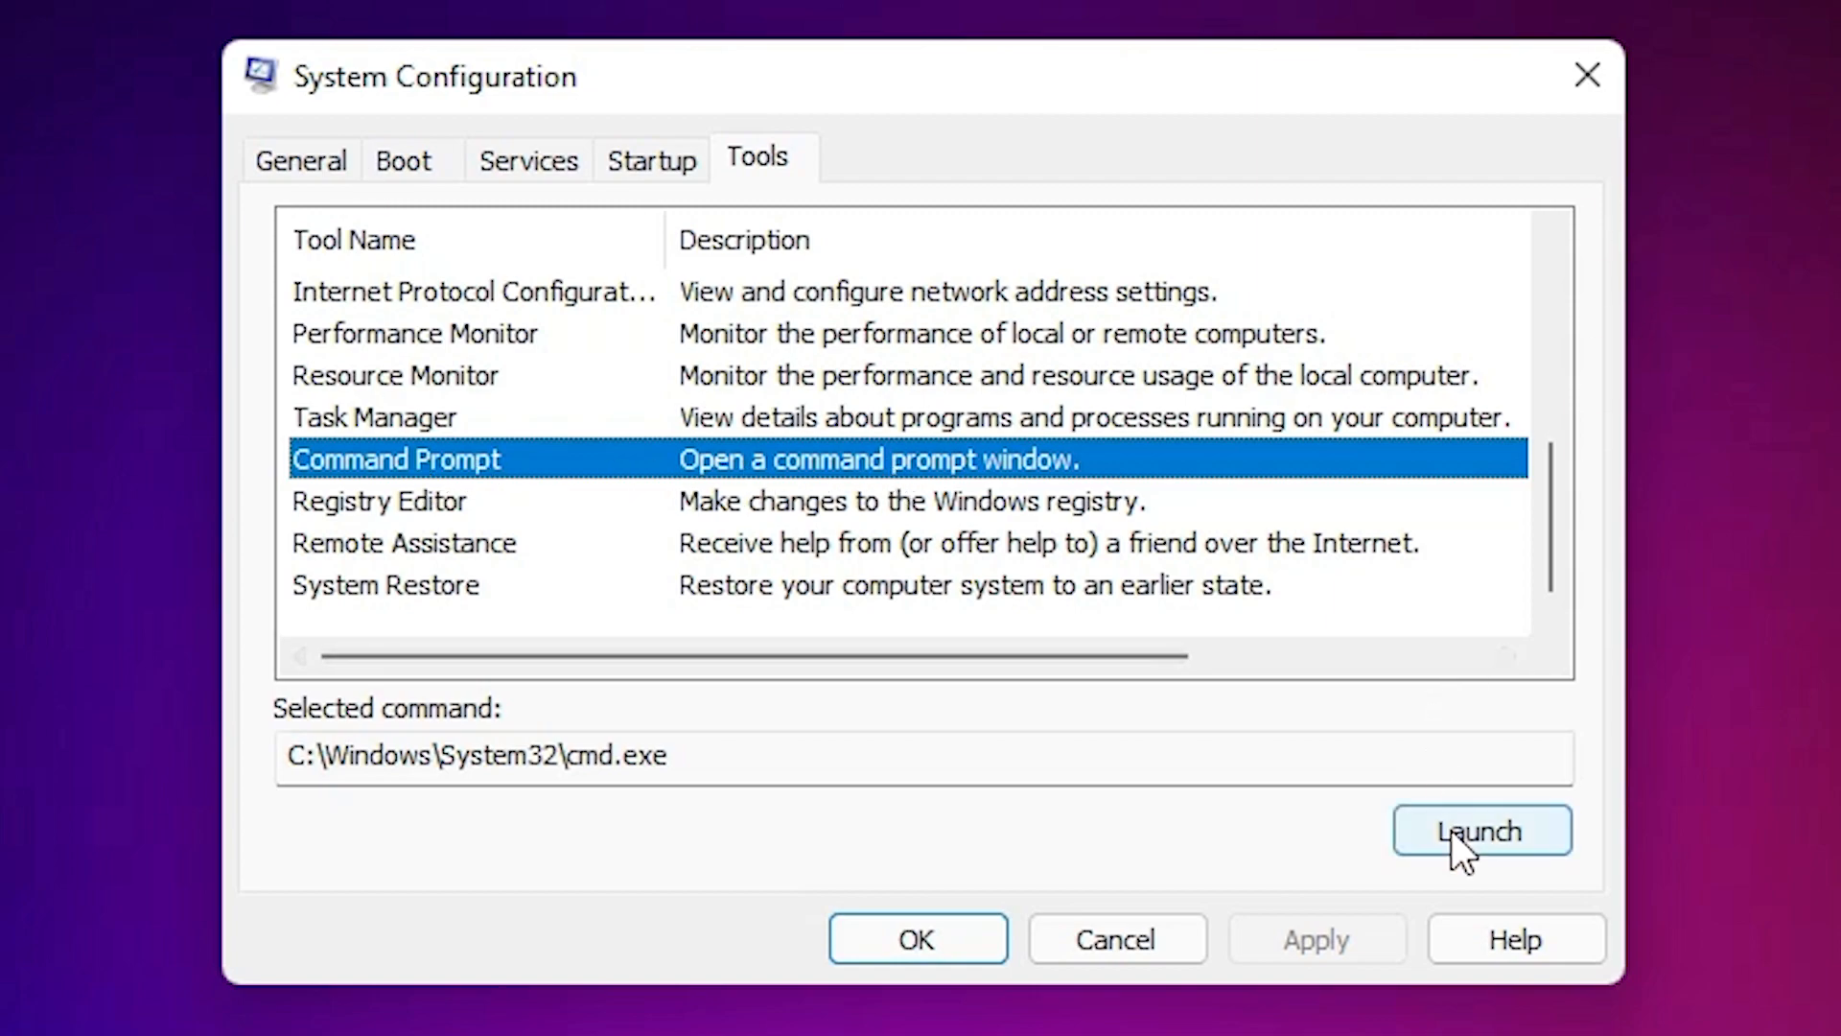
click(1481, 830)
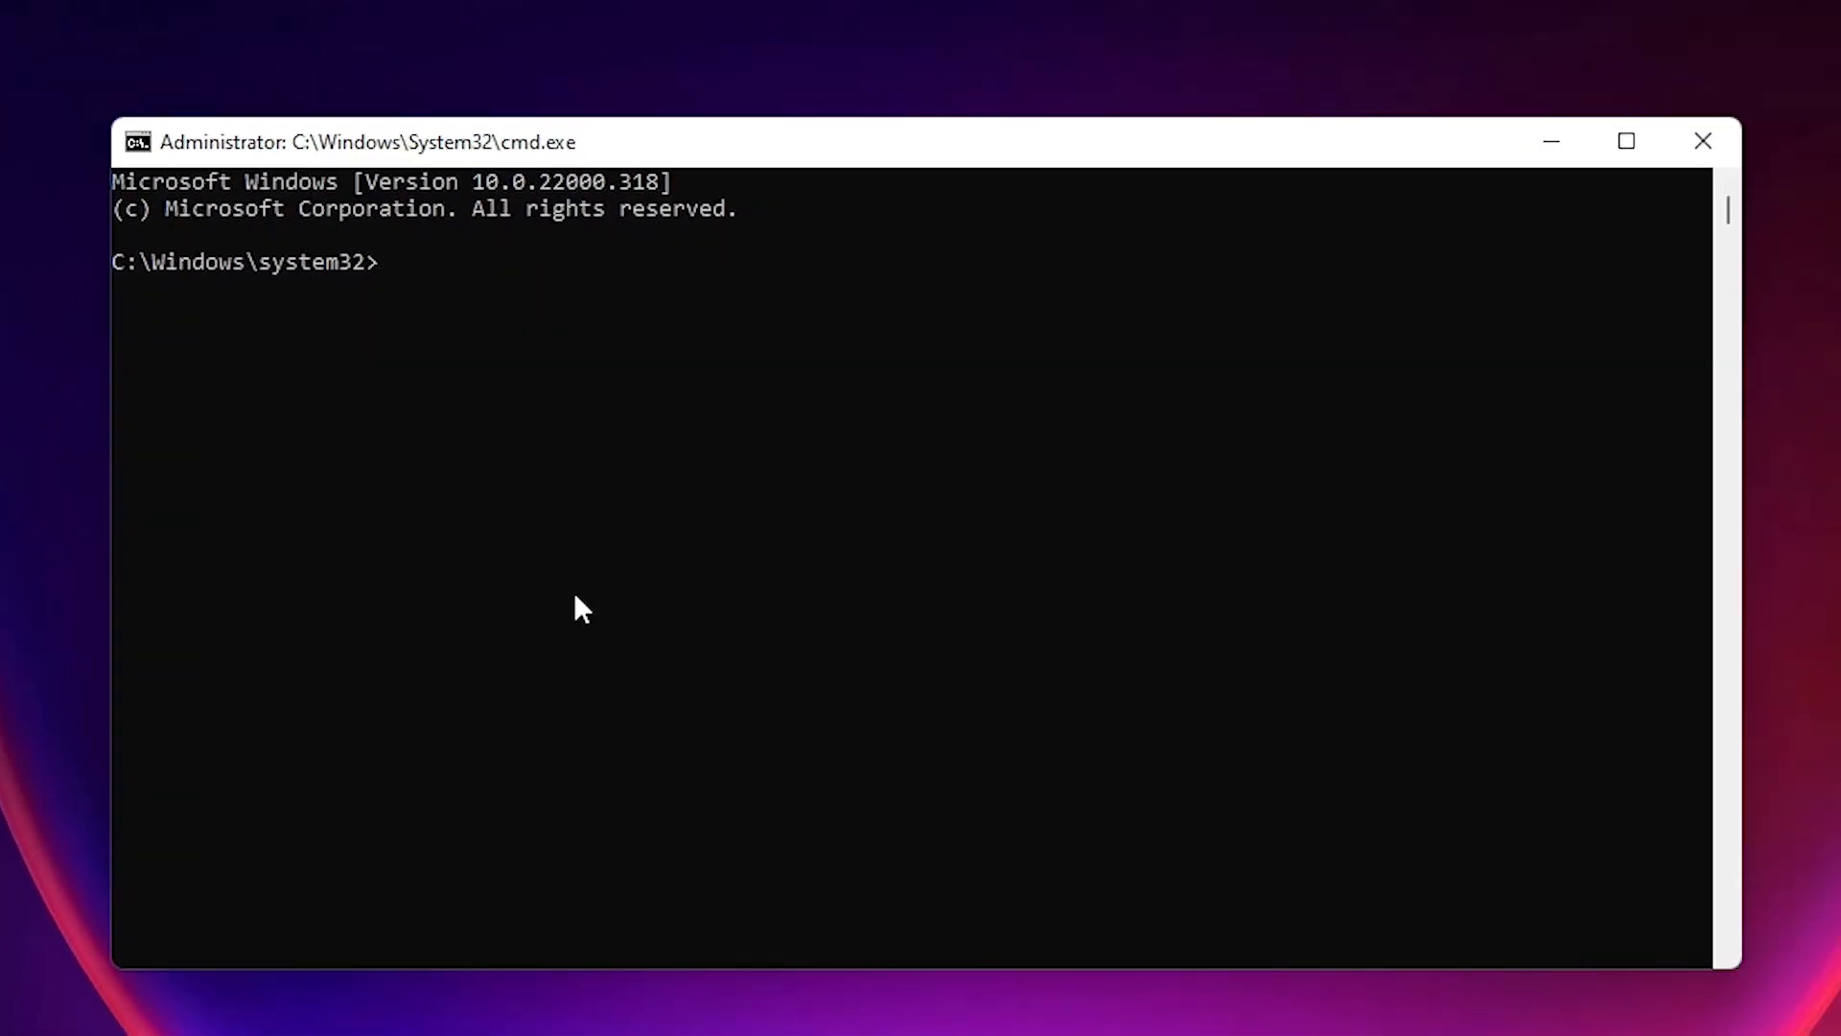
mouse_move(403, 353)
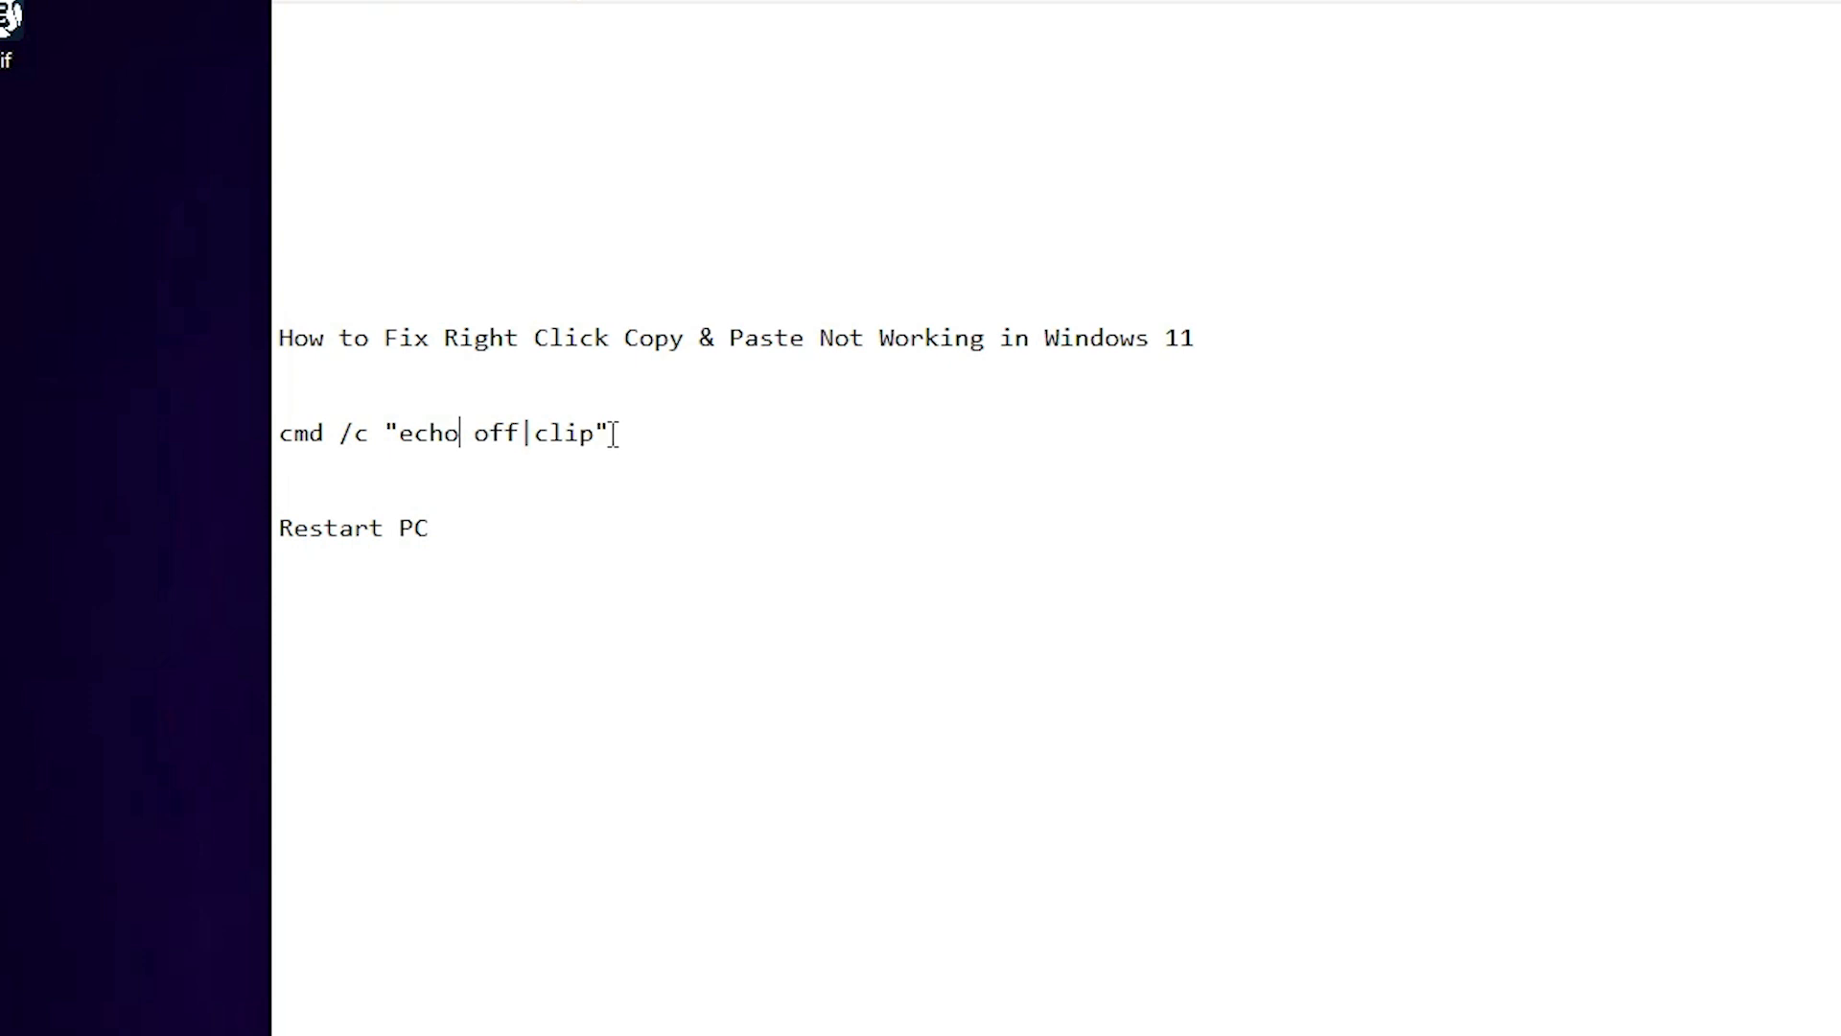
triple_click(443, 431)
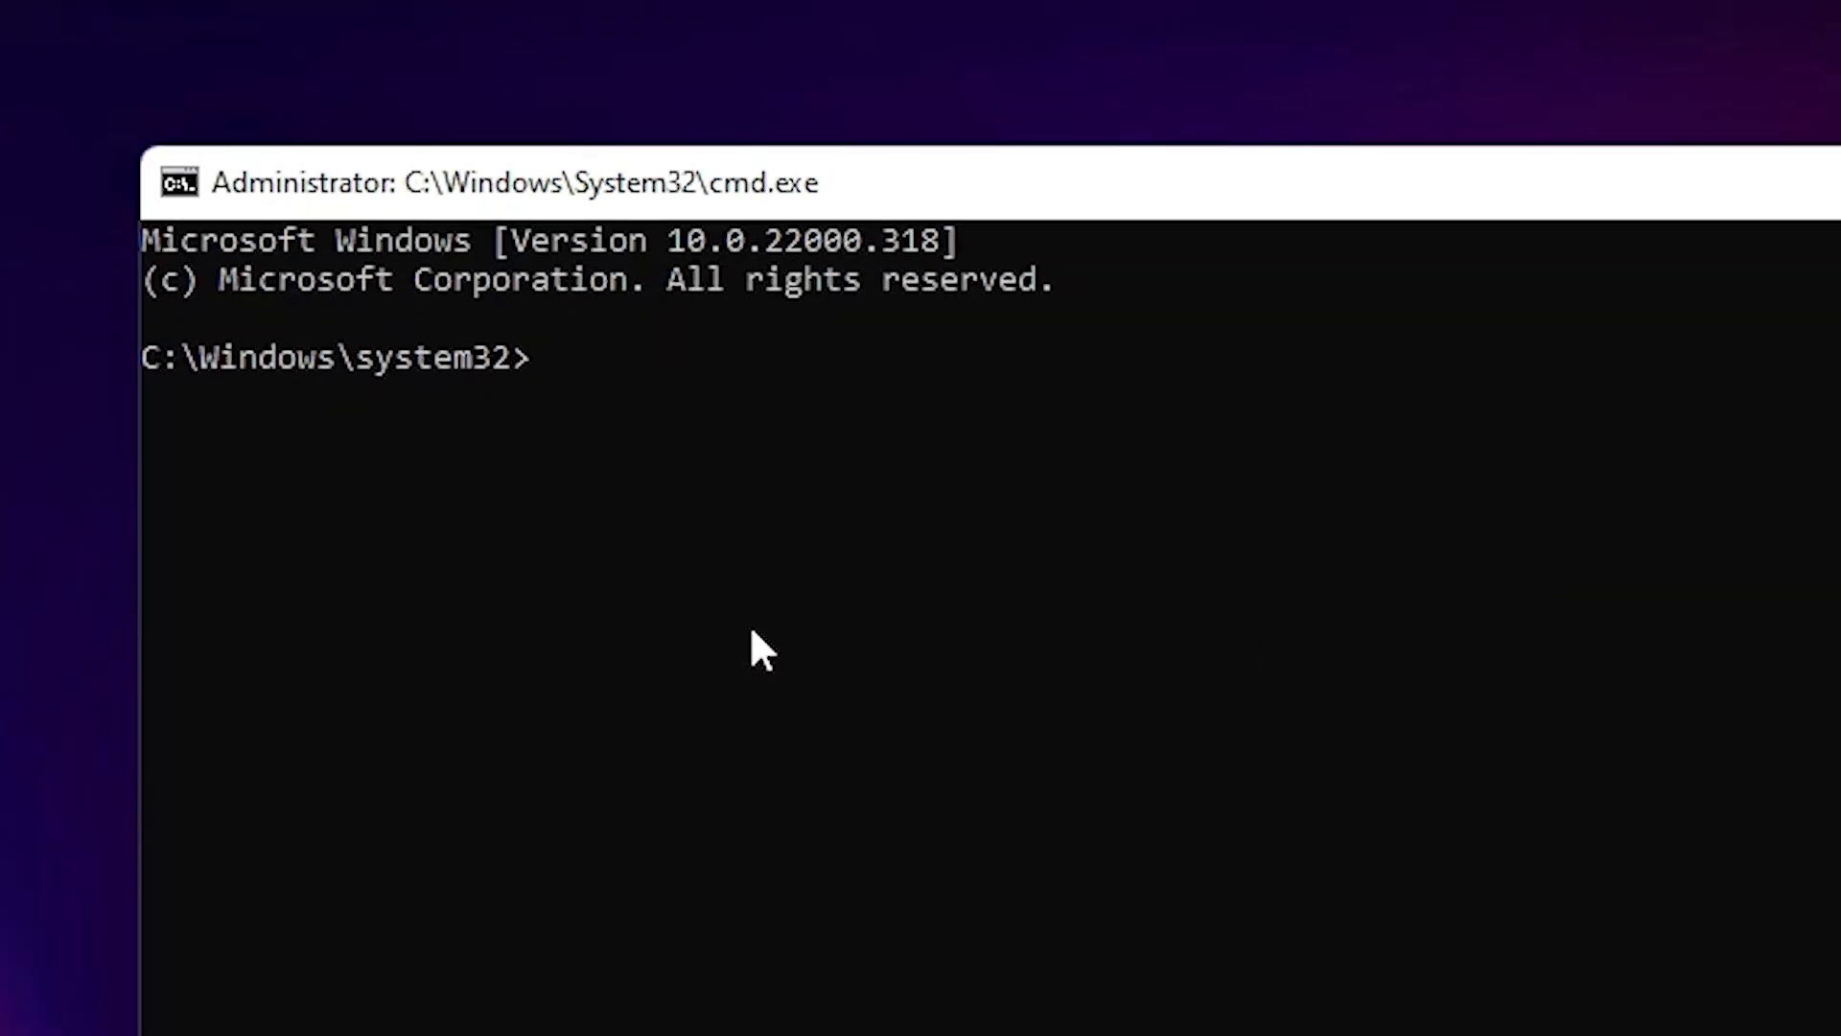
Enter the clipboard-clearing command cmd /c "echo off|clip" at the administrator prompt.
text(cmd /c "echo off|clip")
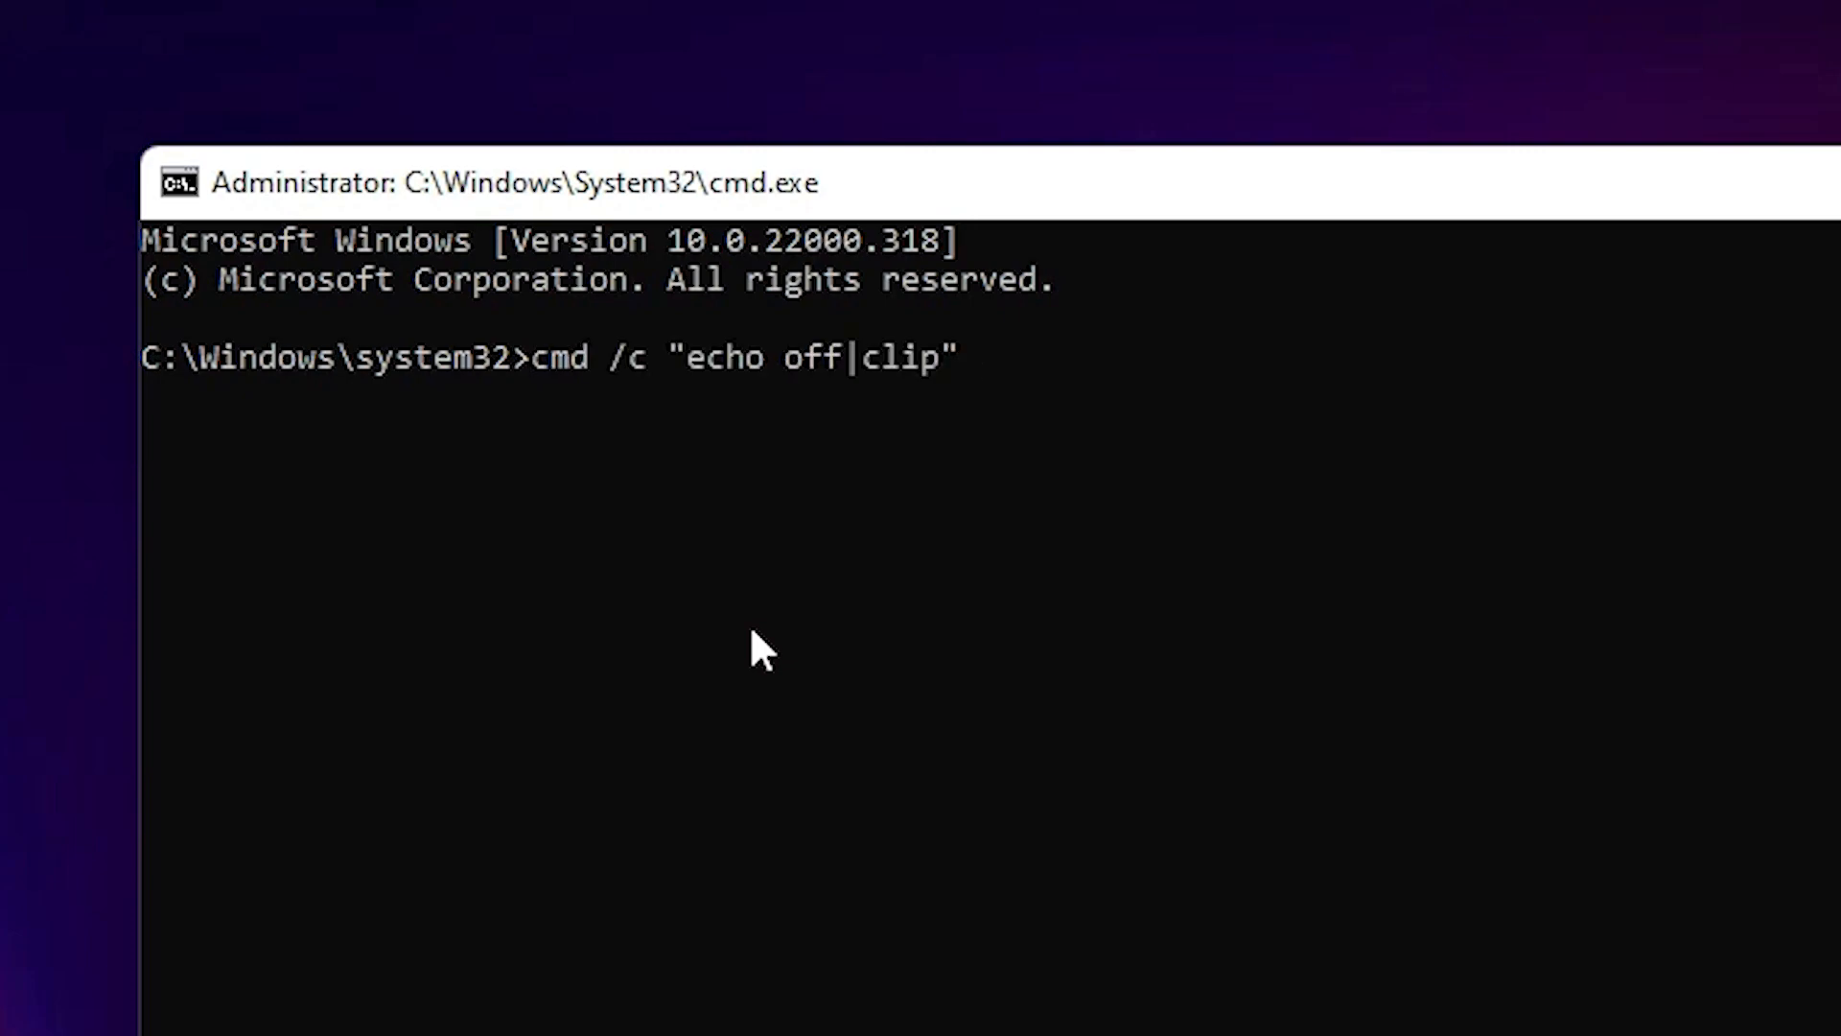
mouse_move(1186, 615)
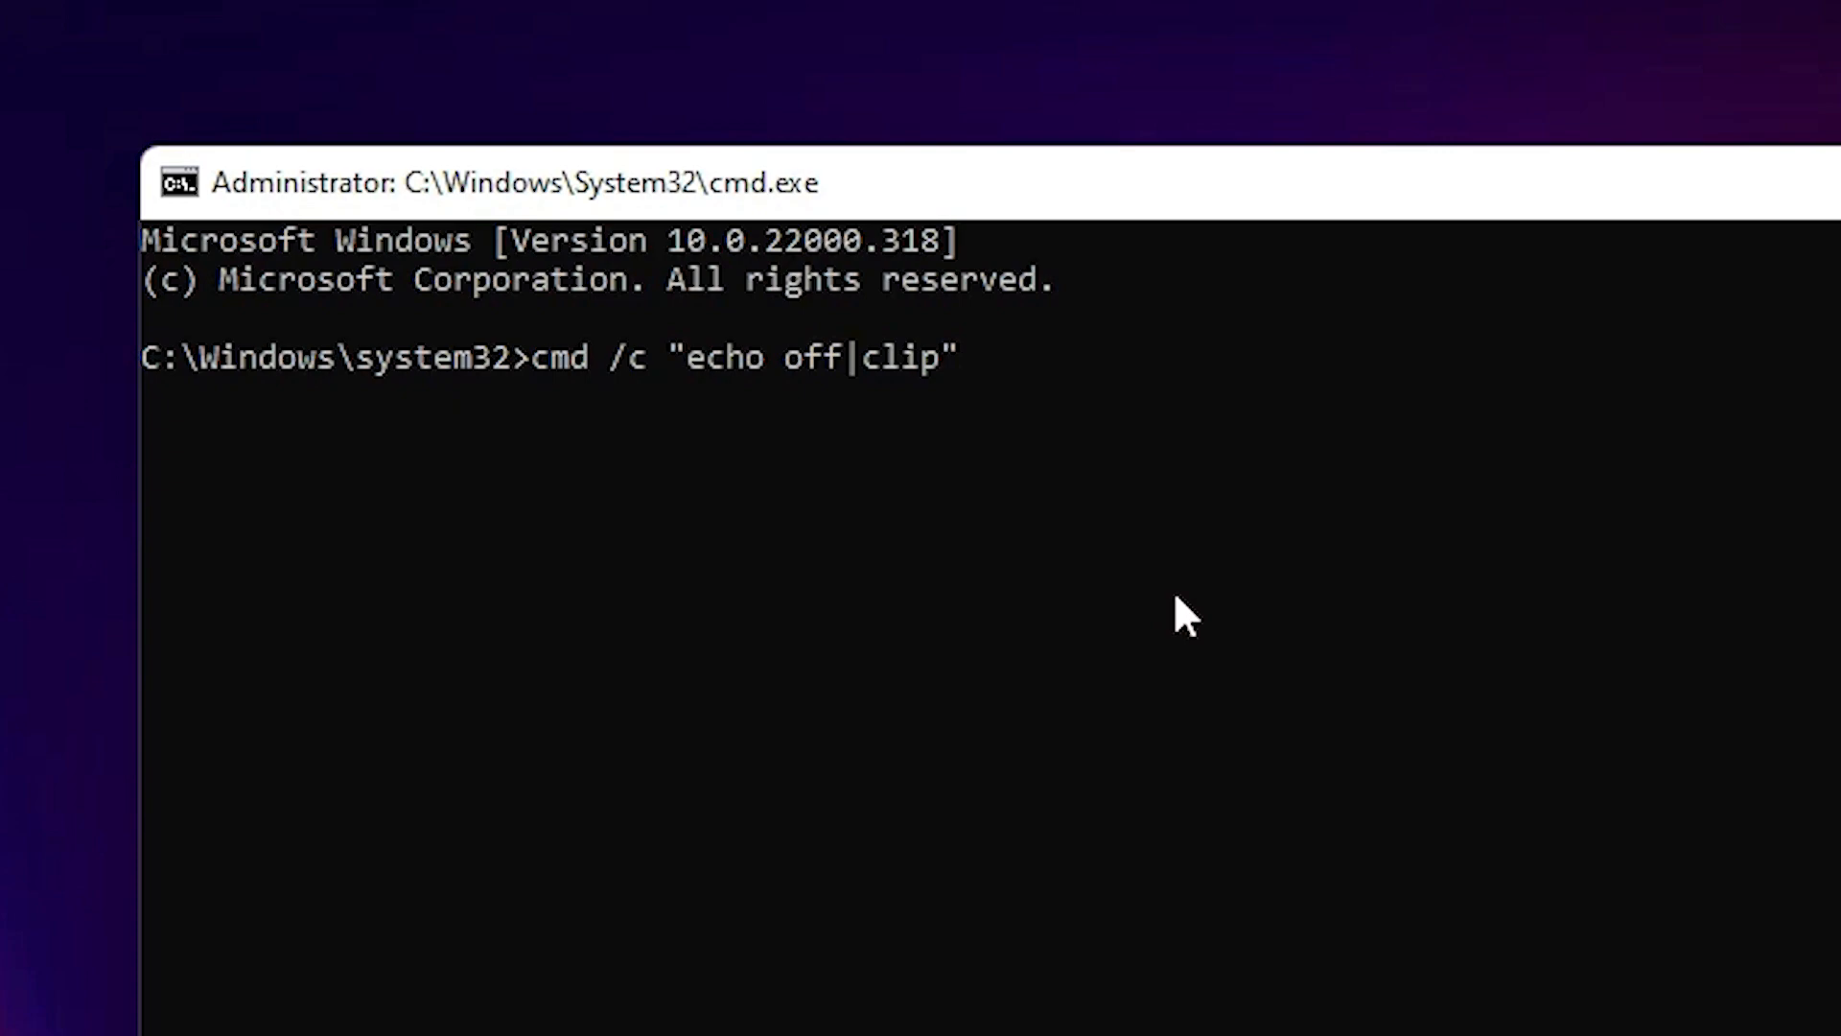
mouse_move(1164, 629)
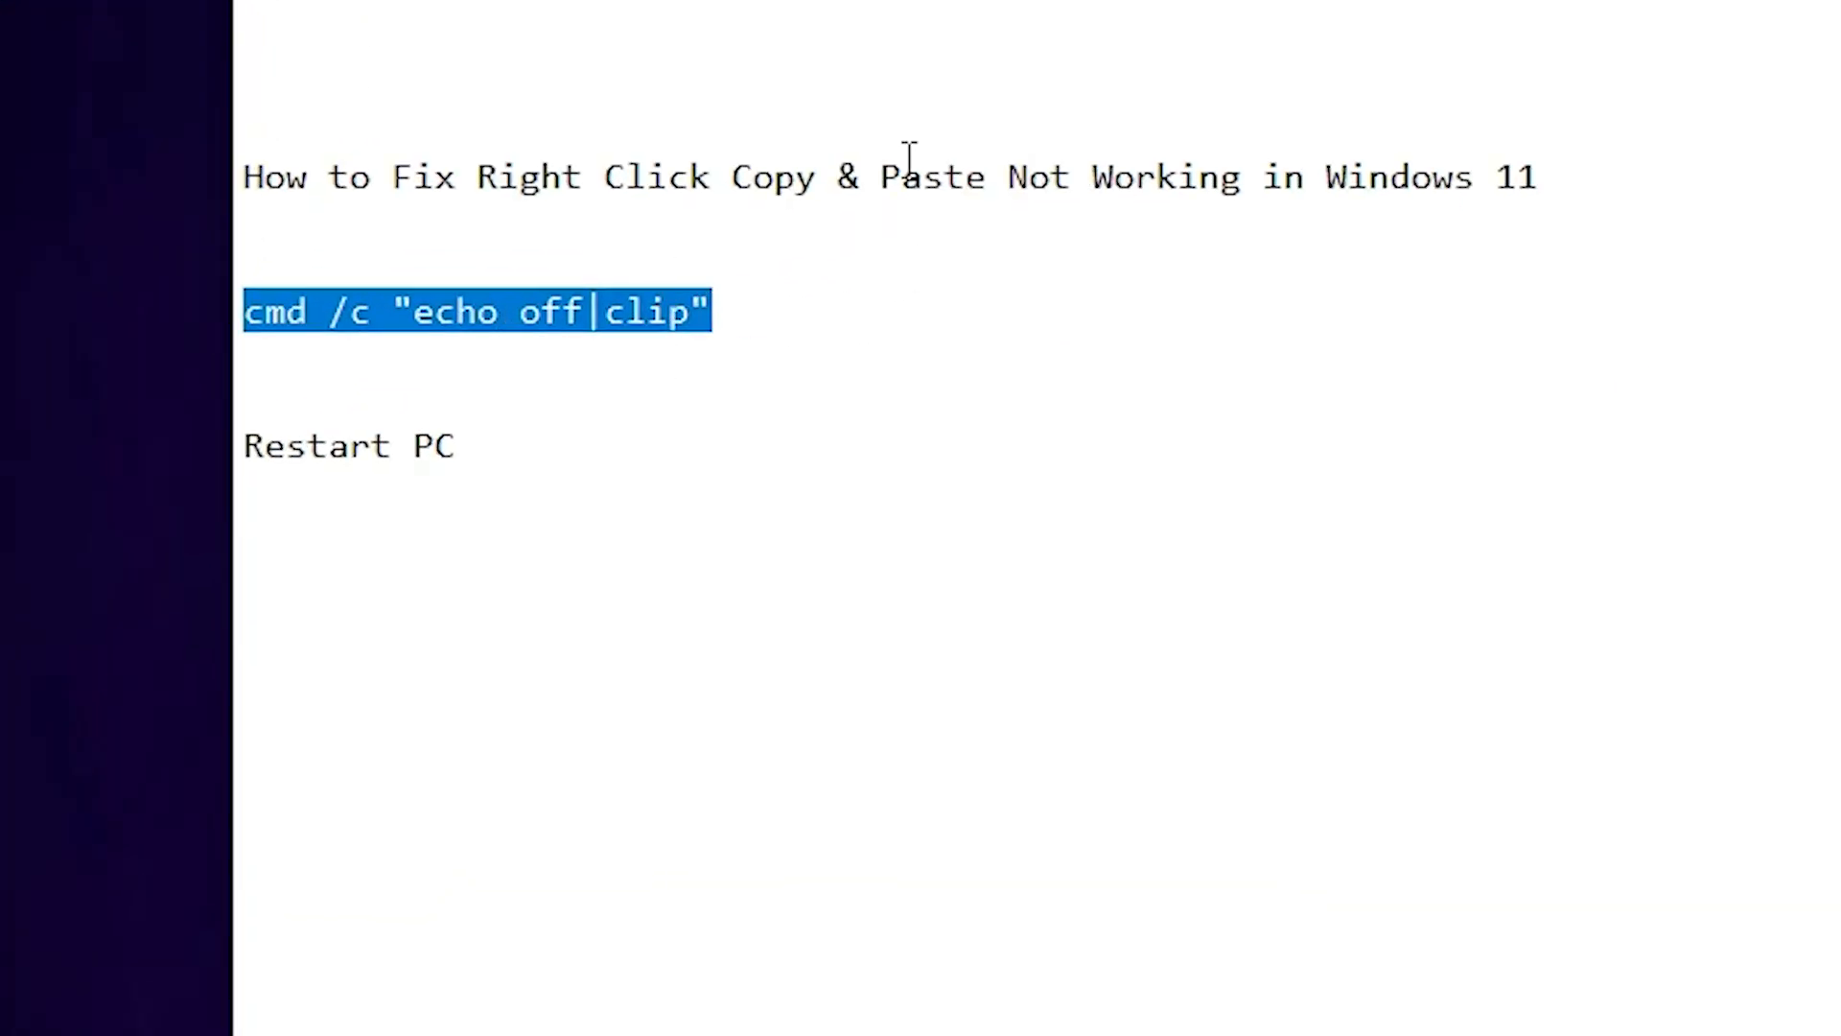
mouse_move(422, 311)
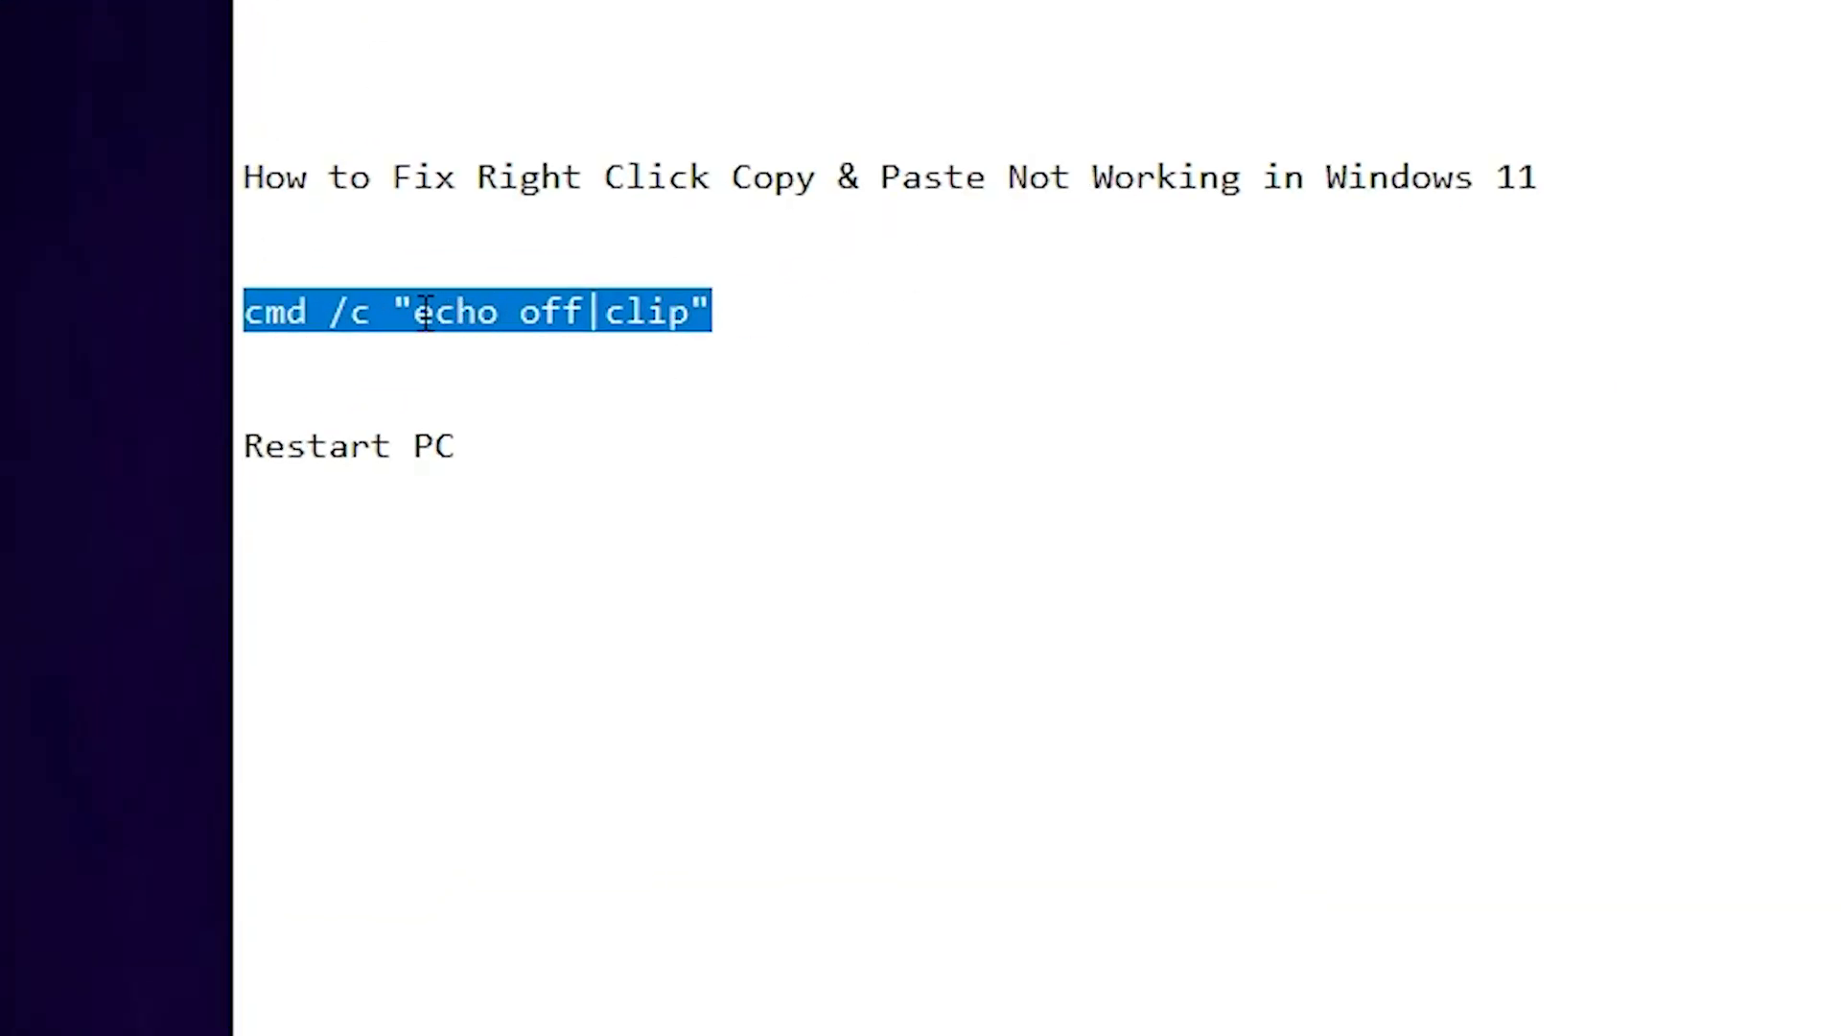
Copy the cmd /c "echo off|clip" line and paste a duplicate of it above Restart PC.
right_click(470, 311)
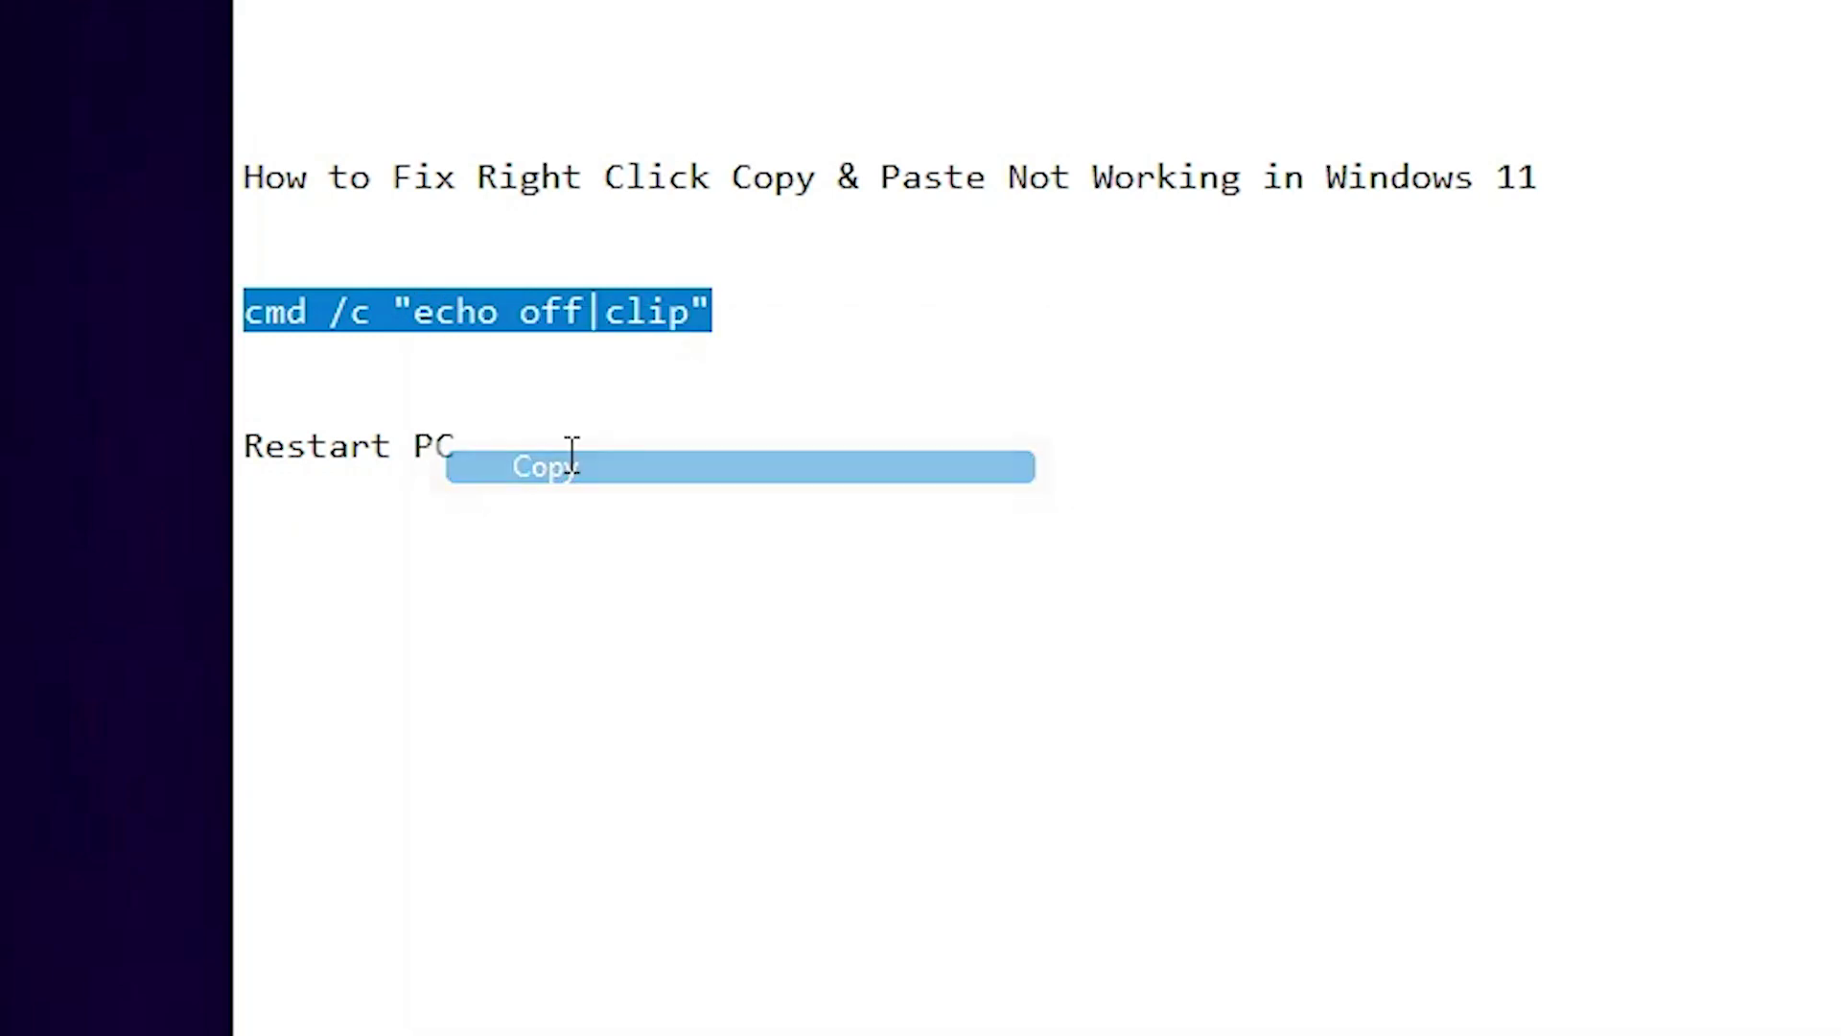
right_click(529, 458)
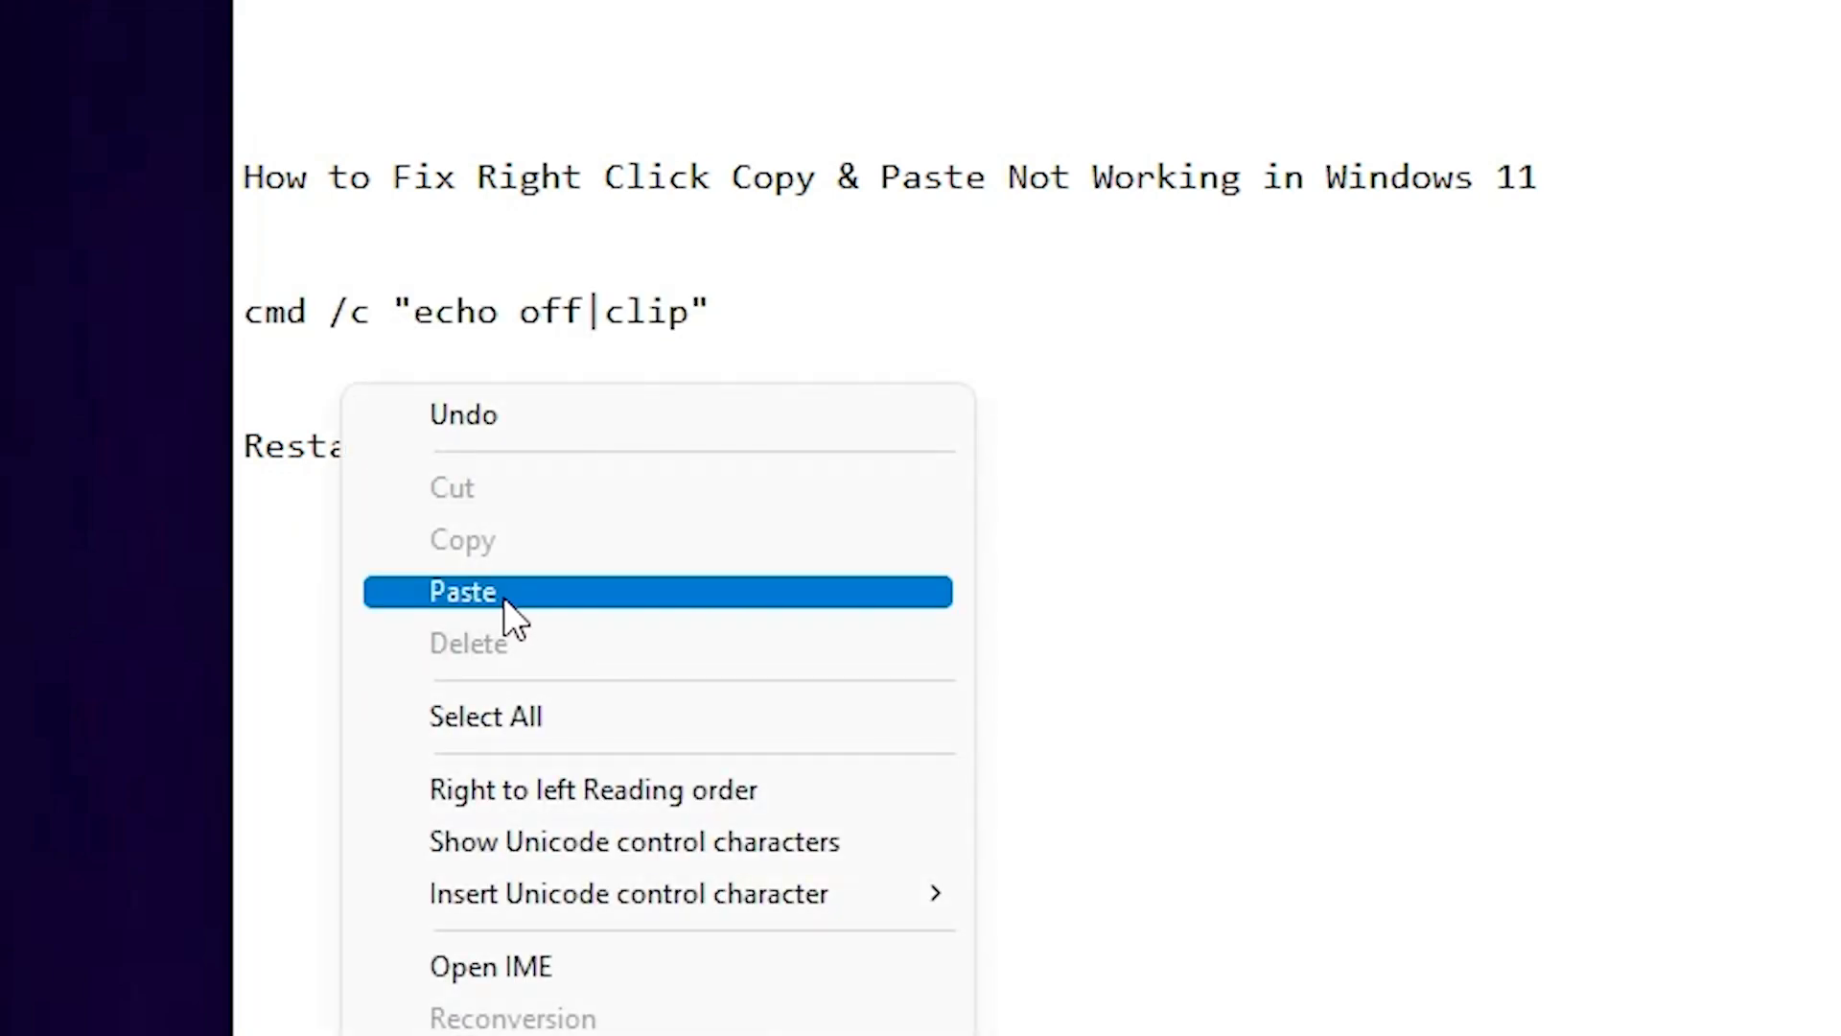
click(462, 591)
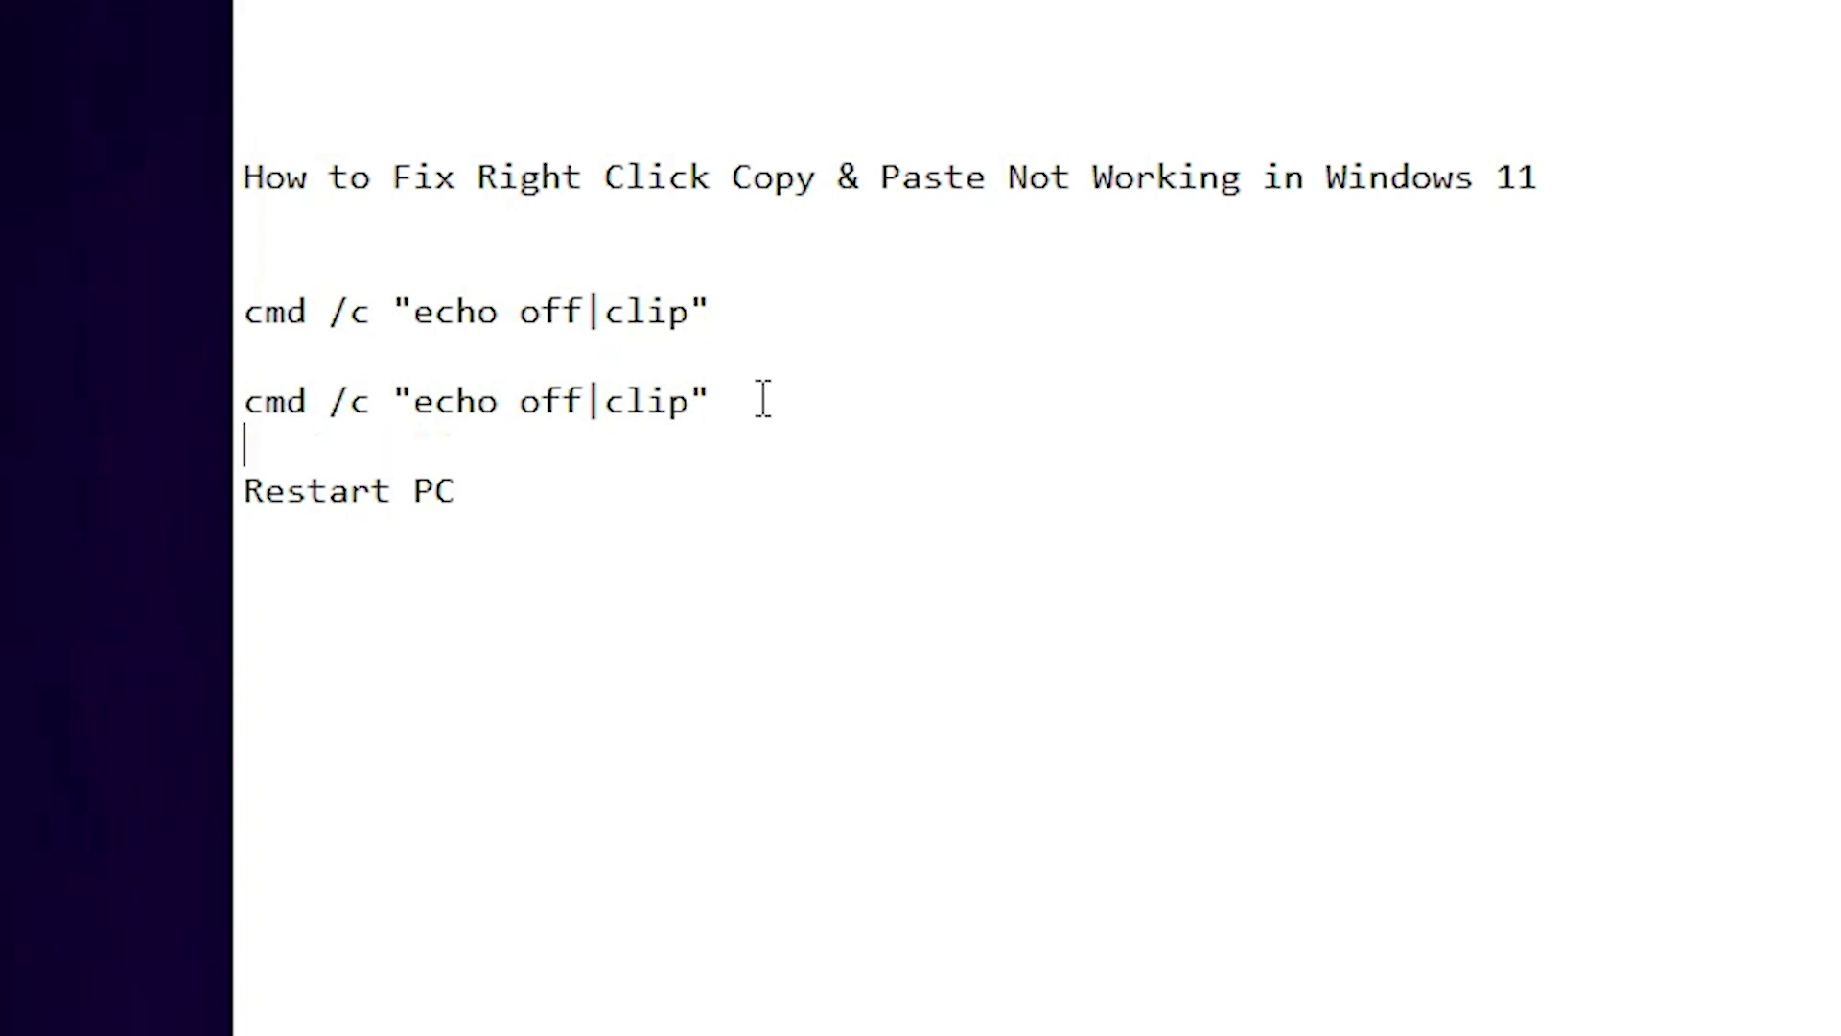
mouse_move(399, 443)
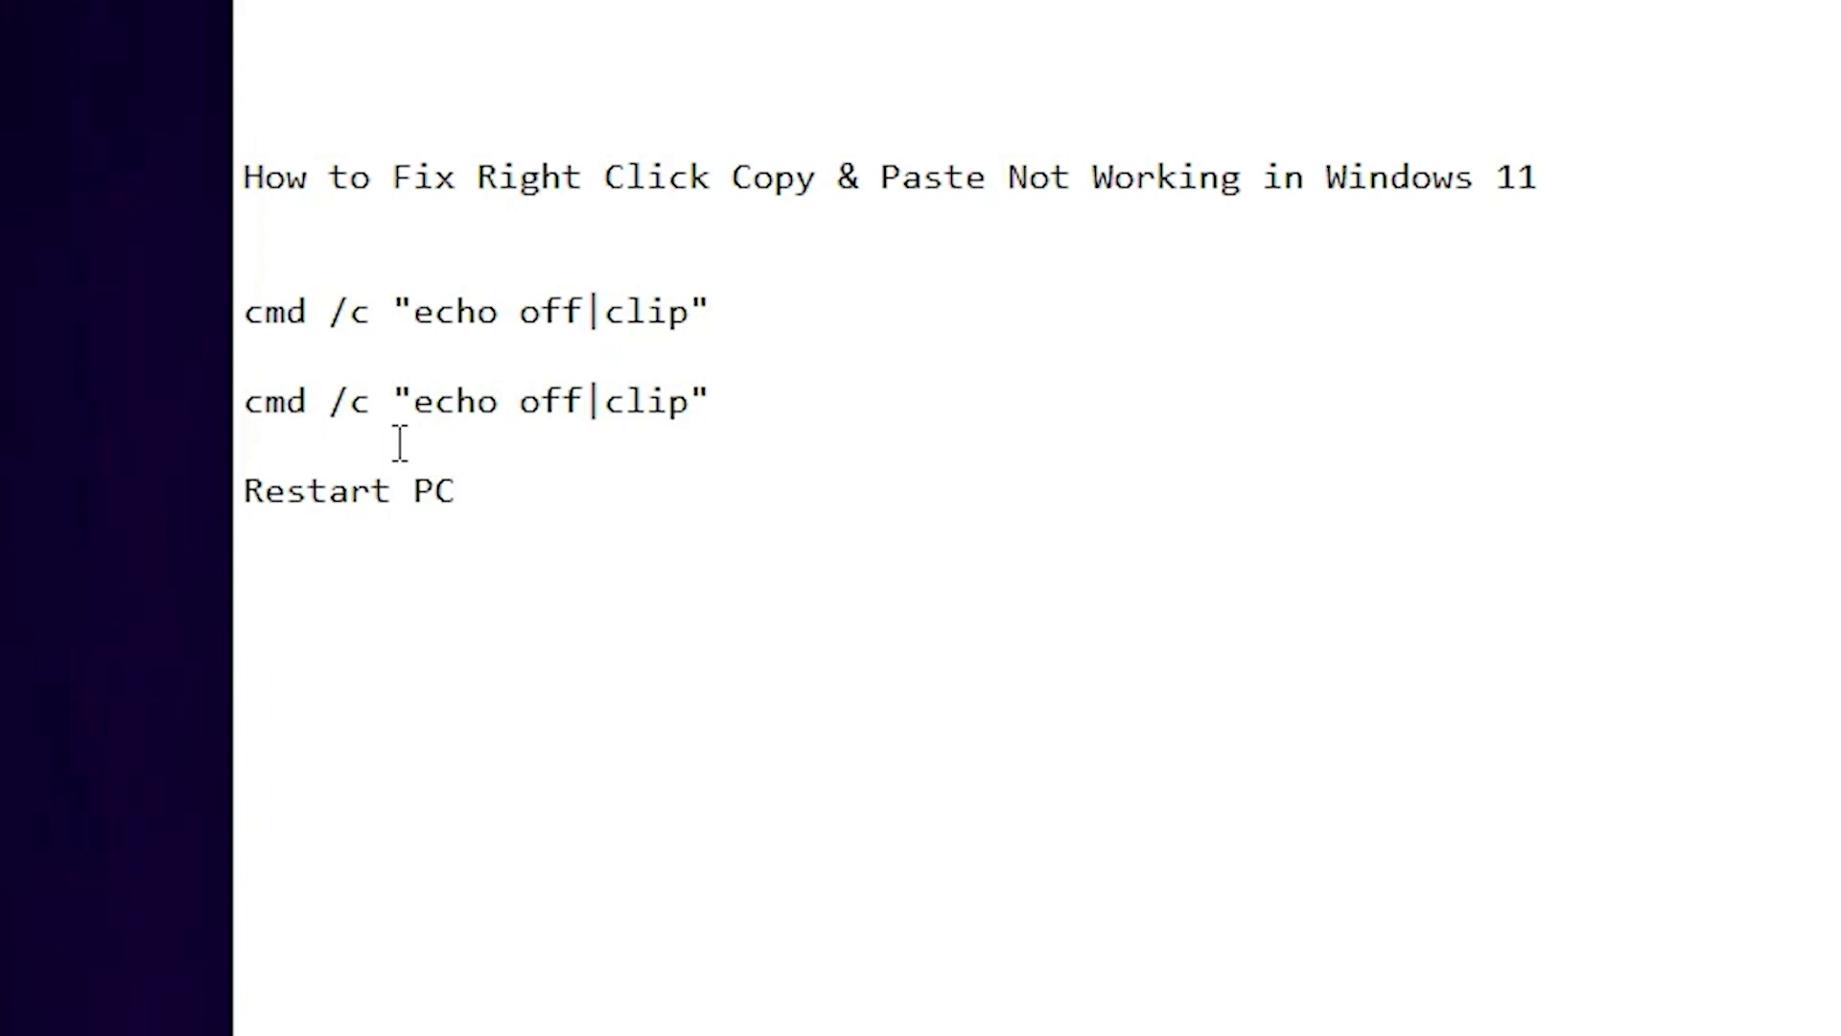